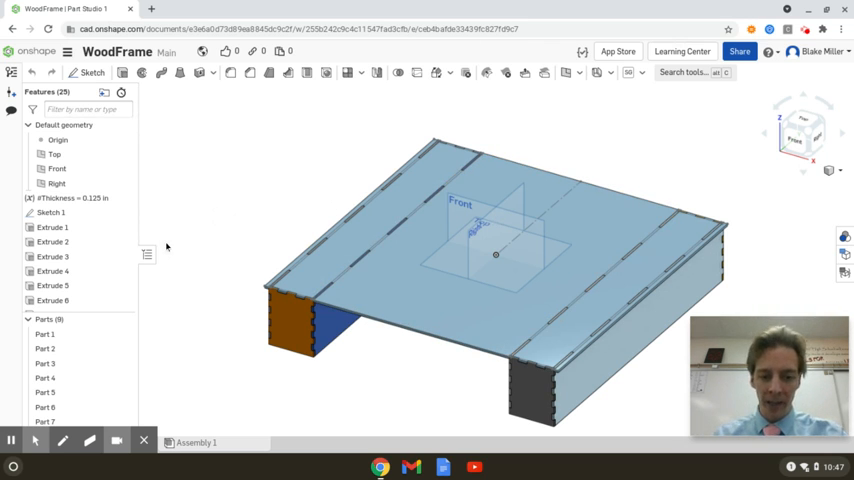
mouse_move(192, 238)
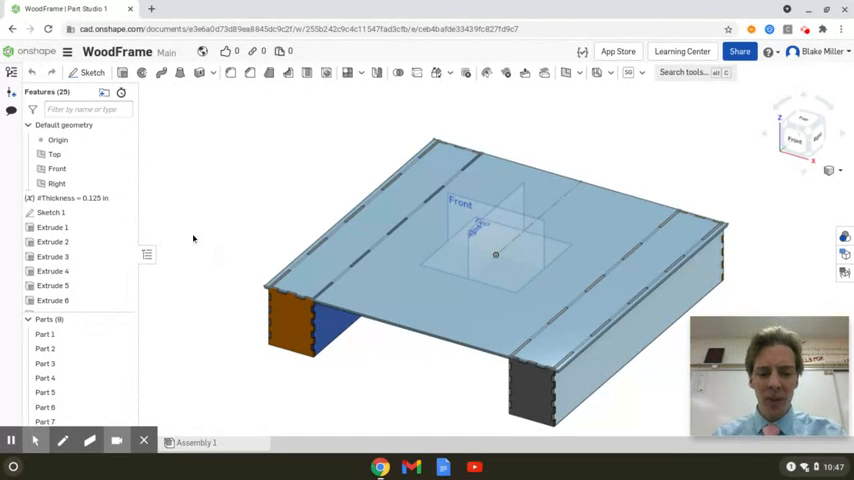
mouse_move(204, 252)
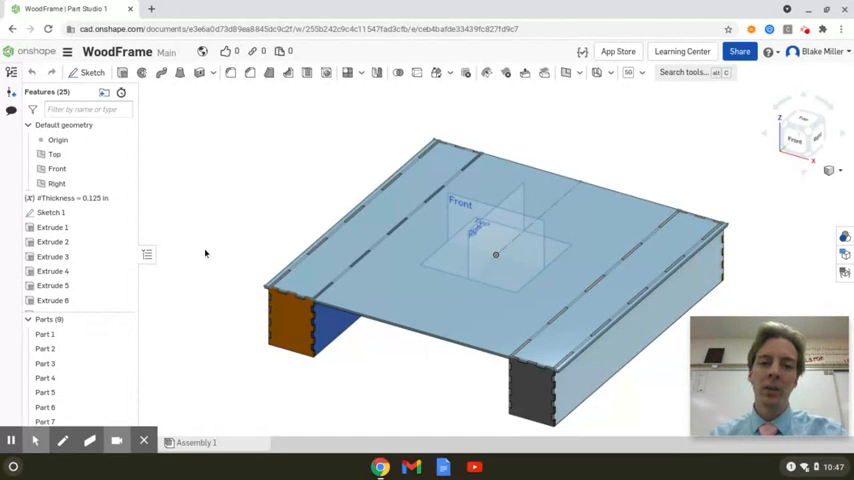
mouse_move(200, 304)
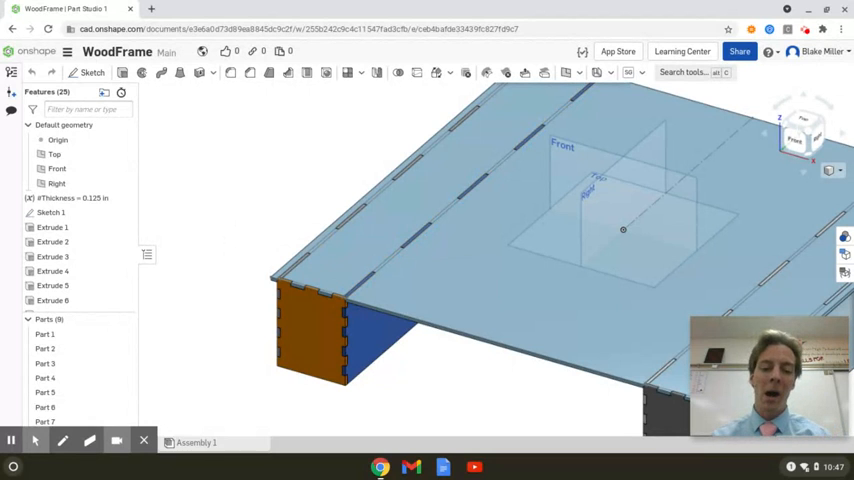
mouse_move(224, 320)
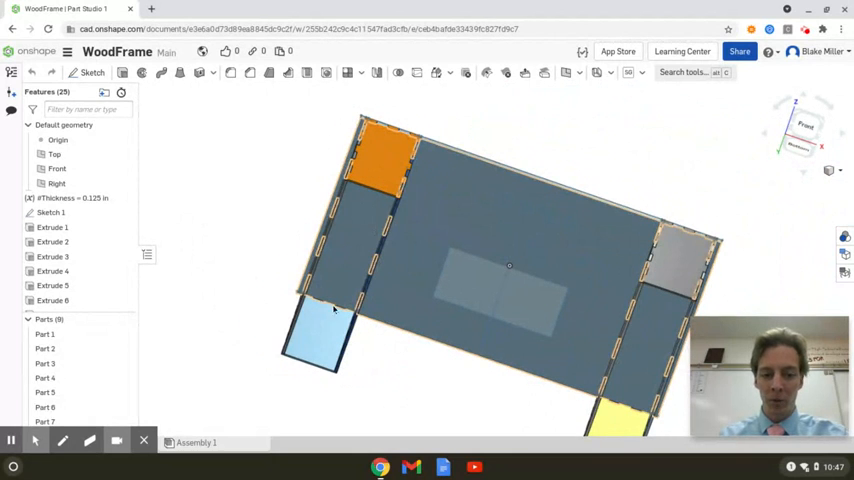
mouse_move(368, 240)
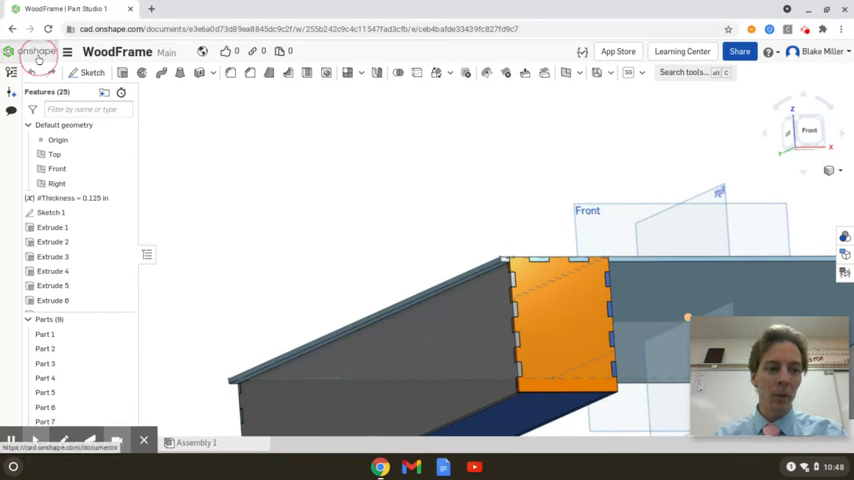
From the Documents list, create a new public document named 'Laser Cut Test'.
left_click(36, 52)
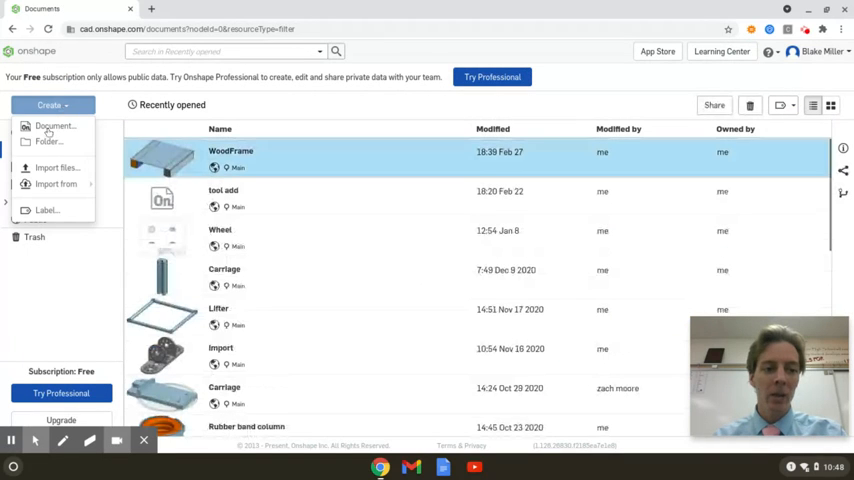
left_click(52, 126)
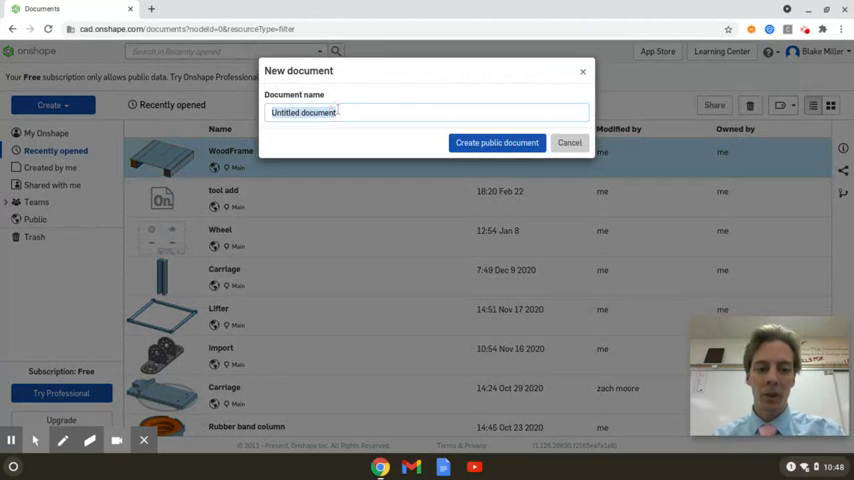
type("L")
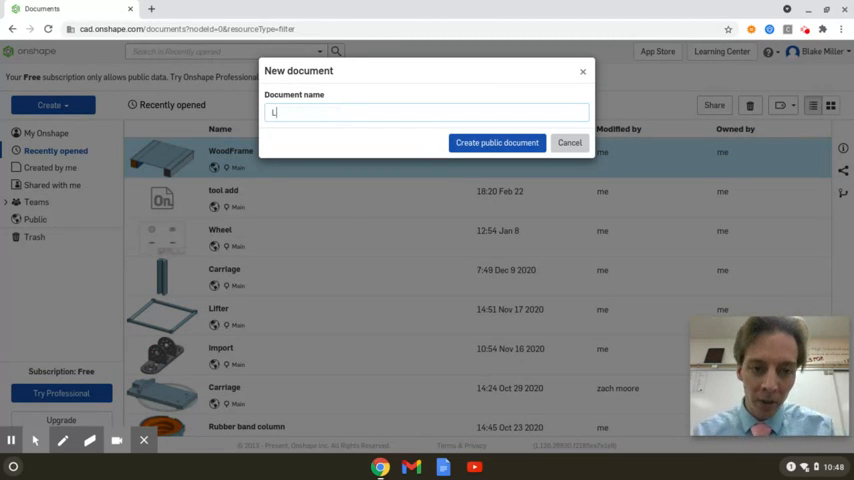
type("Laser Cut Test")
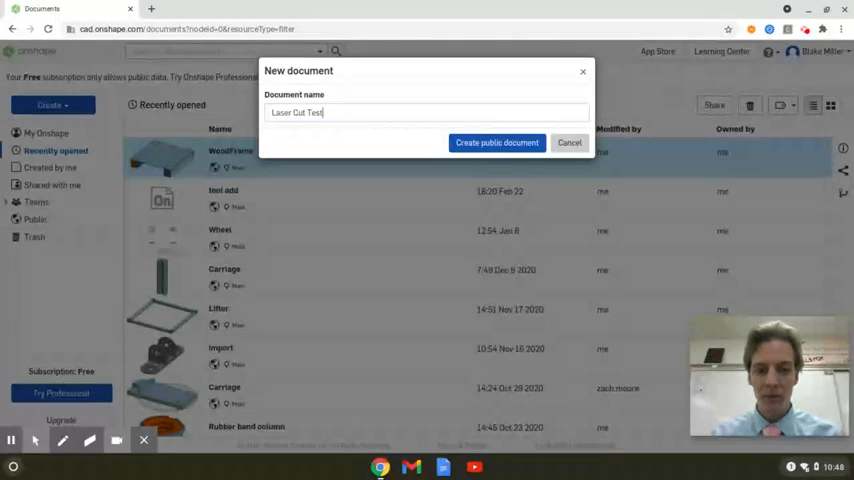
left_click(496, 142)
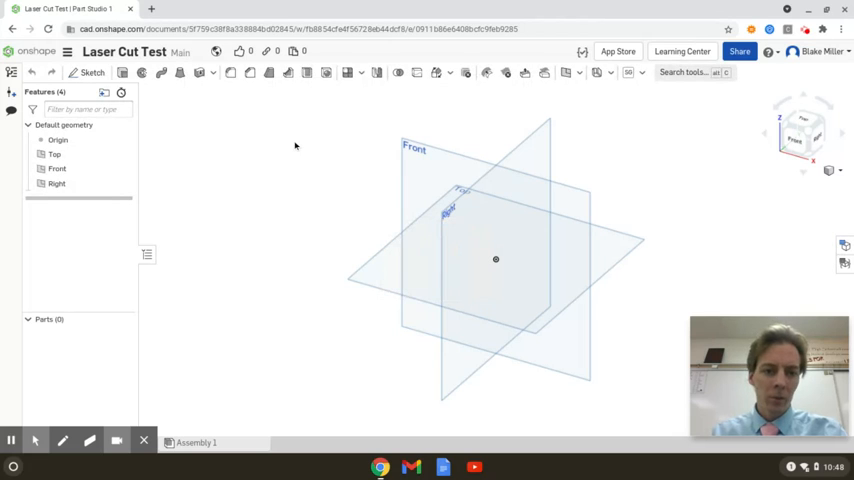
Sketch a center-point rectangle at the origin on Top, dimensioned 0.3 by 0.3, and accept it.
left_click(58, 140)
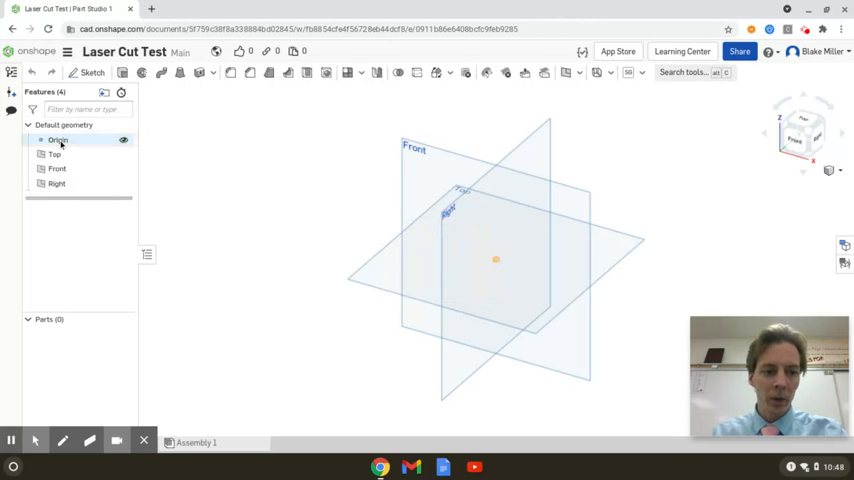
left_click(92, 72)
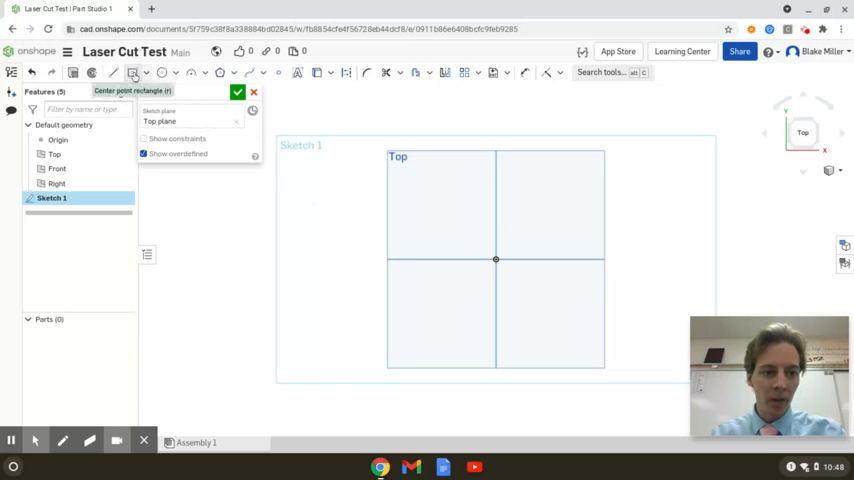
left_click(496, 264)
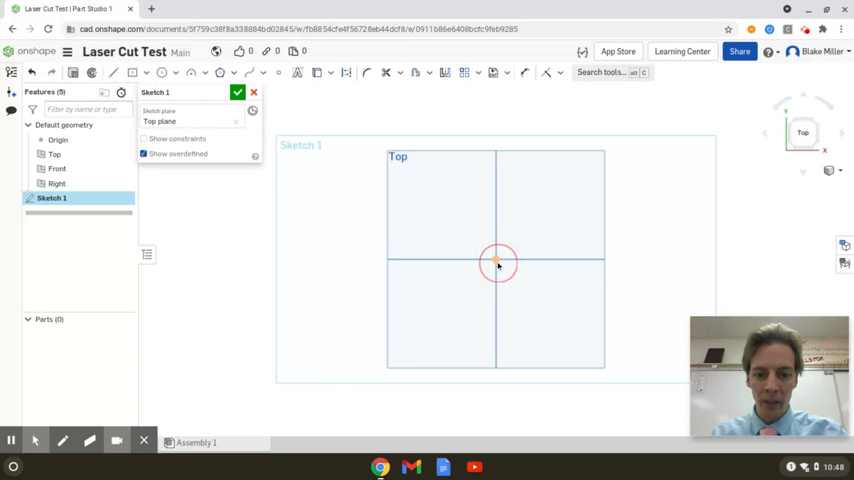
left_click(496, 260)
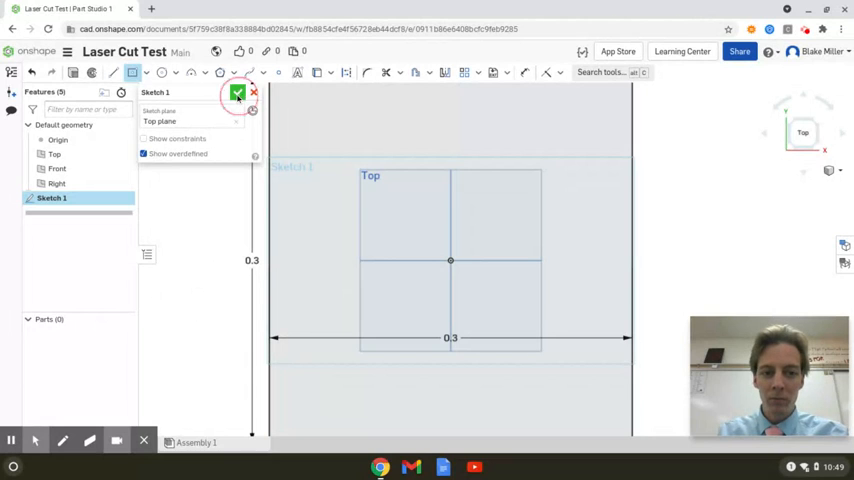
left_click(238, 94)
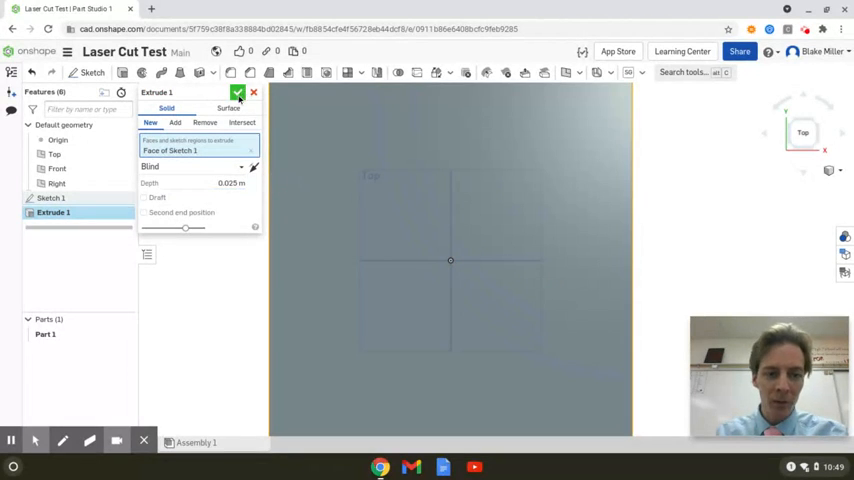
Confirm Extrude 1 to turn the square into the thin plate Part 1.
left_click(238, 92)
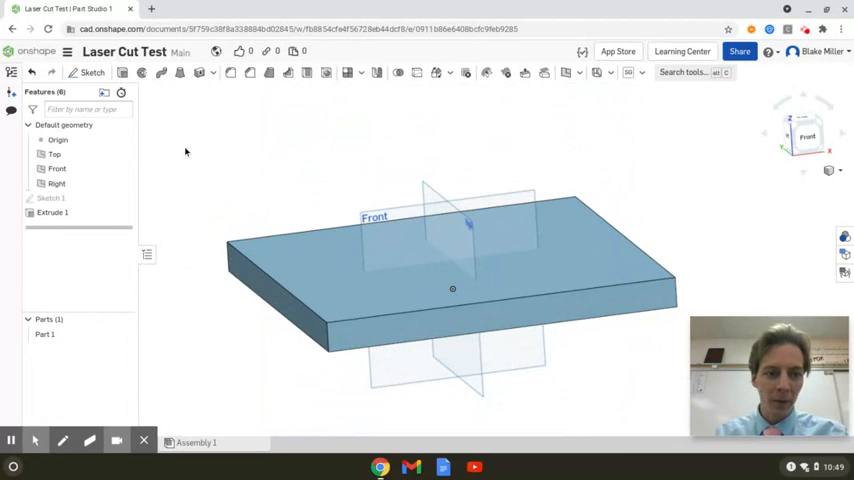
mouse_move(224, 166)
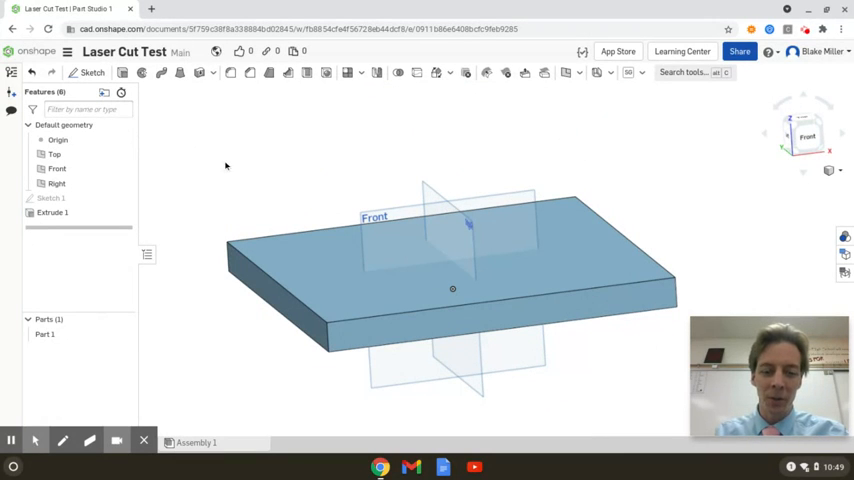
mouse_move(216, 180)
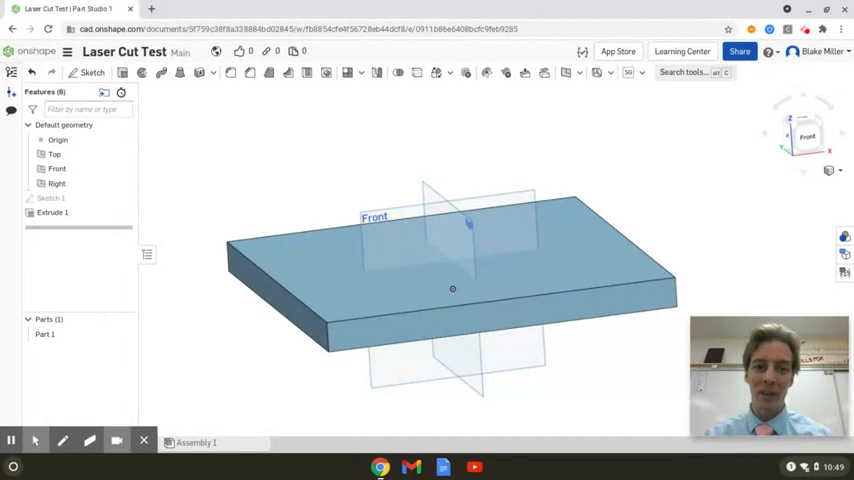
mouse_move(168, 182)
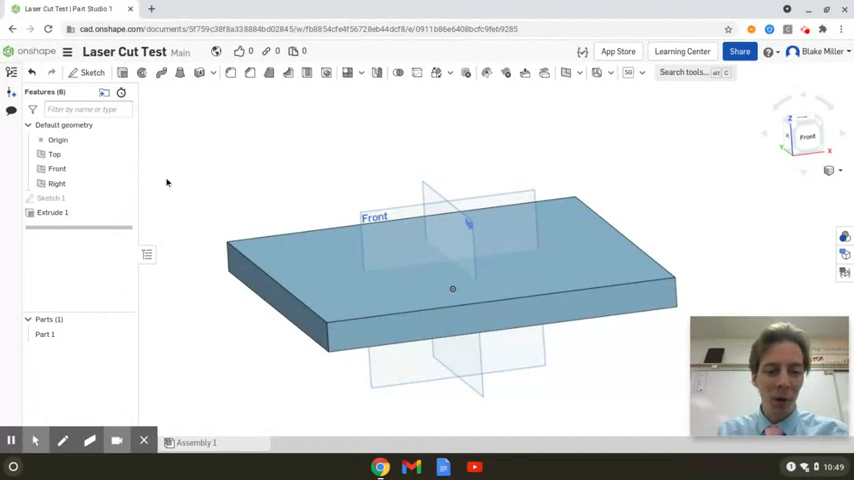
mouse_move(194, 212)
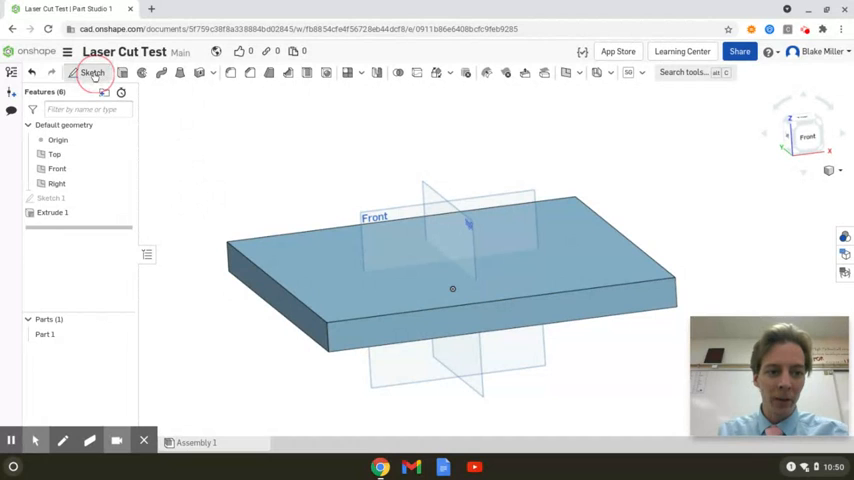
Sketch a 0.3 by 0.15 wall rectangle on the plate's side face and accept Sketch 2.
left_click(92, 72)
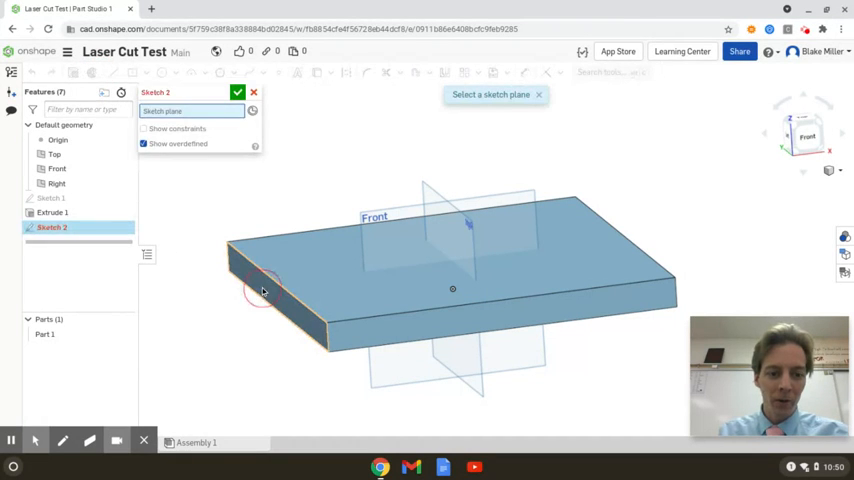
left_click(262, 288)
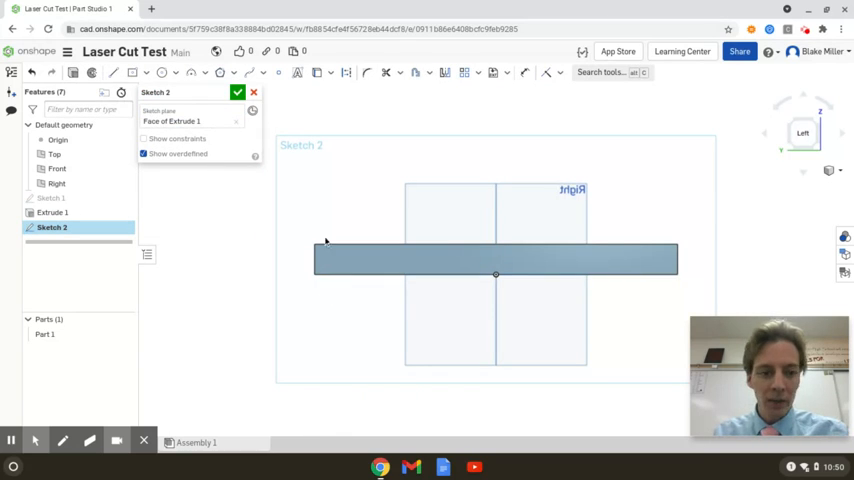
left_click(144, 72)
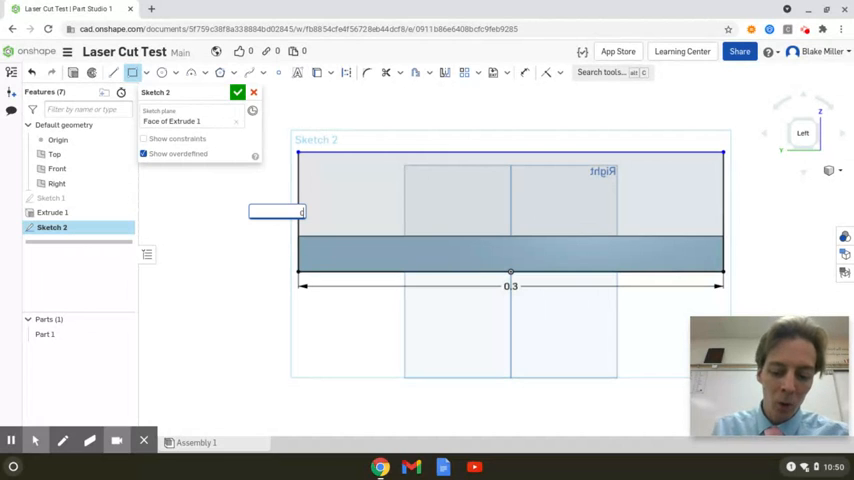
type("0.15")
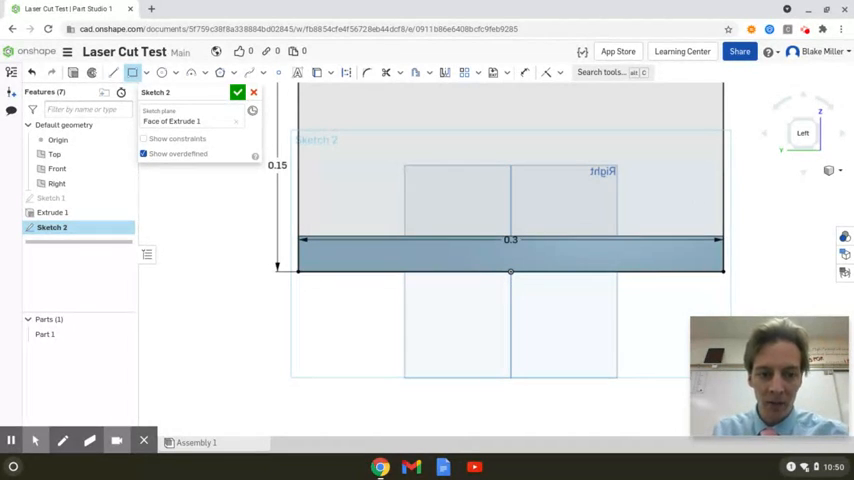
left_click(236, 92)
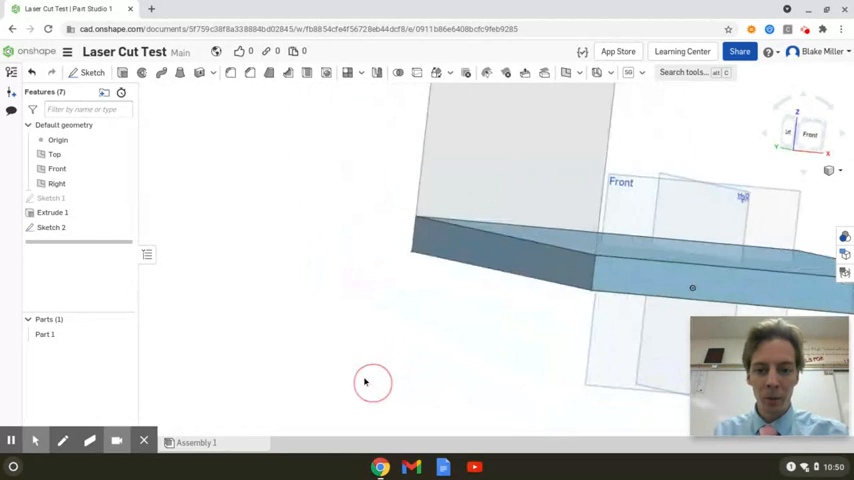
Extrude both regions of the wall sketch as a new part, Part 2, and confirm.
left_click_drag(372, 382, 336, 378)
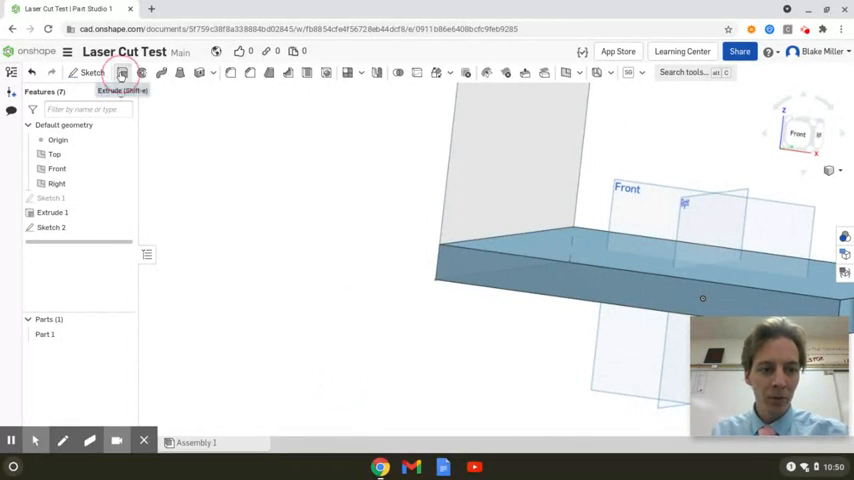
left_click(122, 72)
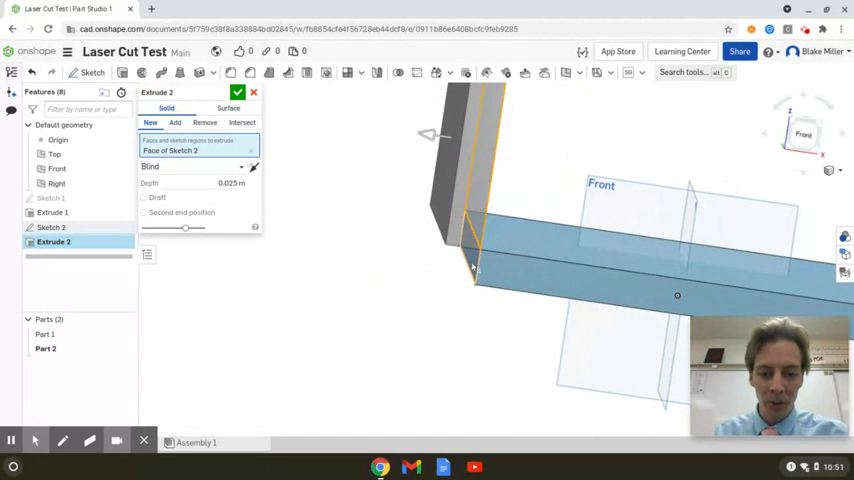
left_click(466, 264)
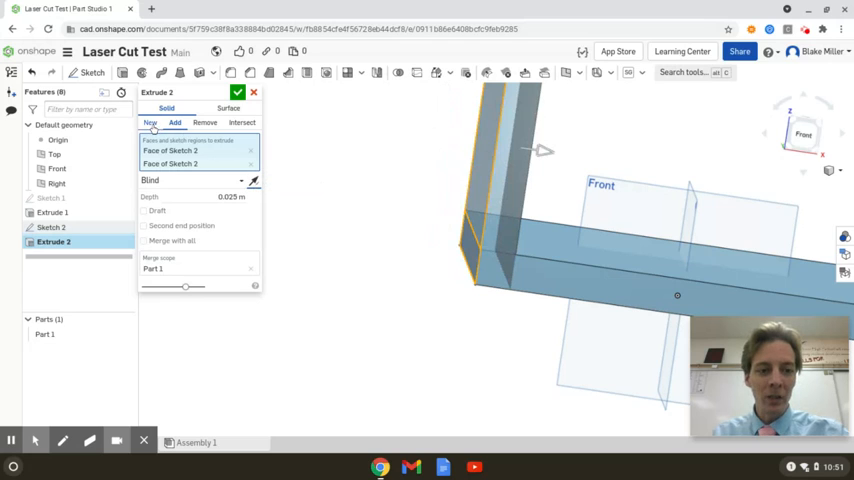
left_click(160, 240)
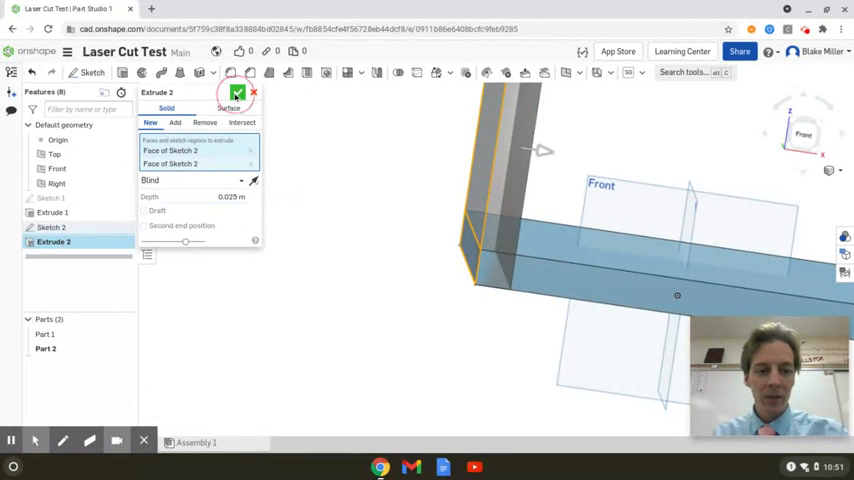
left_click(236, 92)
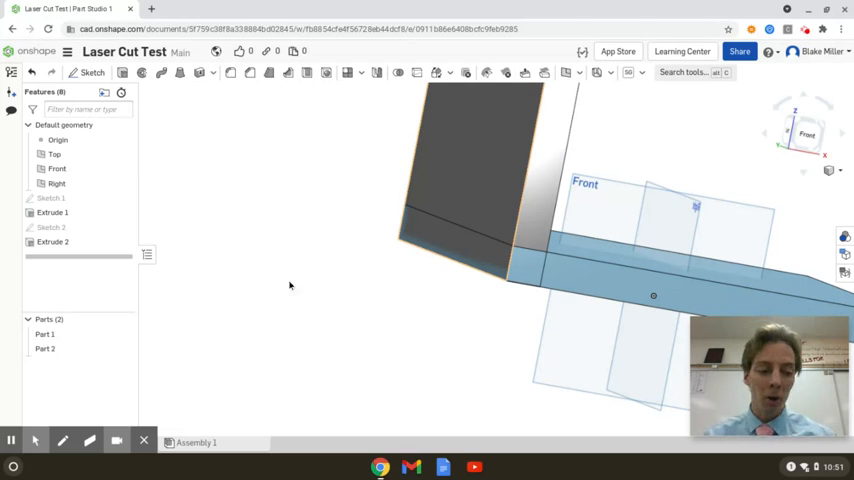
left_click(124, 334)
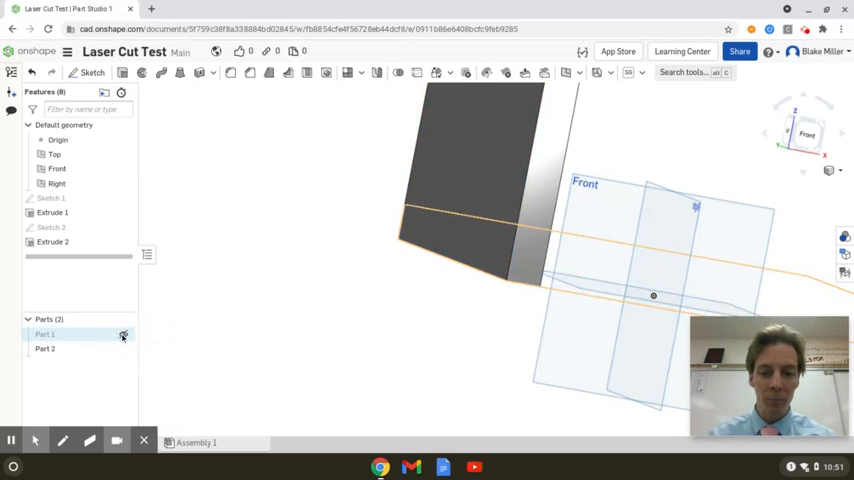
left_click(44, 348)
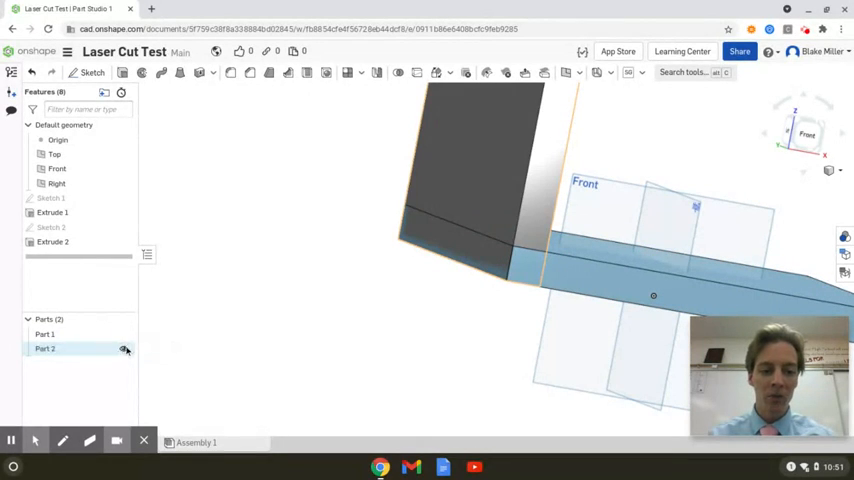
left_click(44, 334)
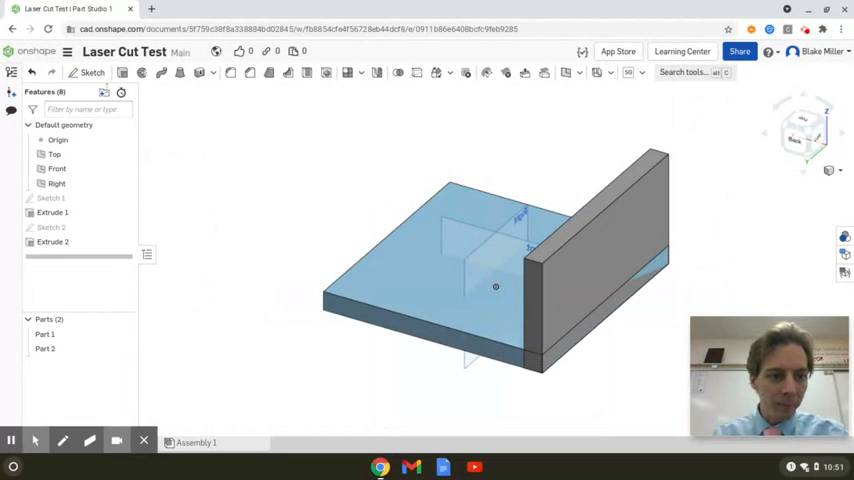
Draw Sketch 3 for the second wall along the plate's back edge and finish it.
left_click(92, 72)
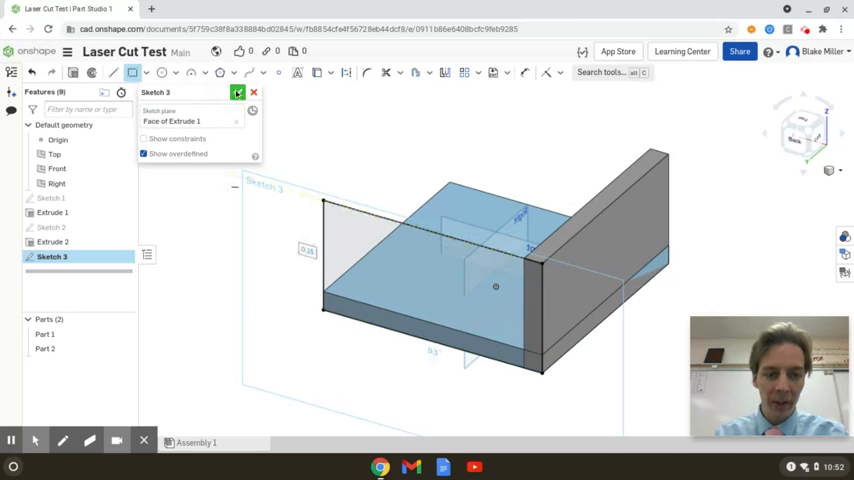
left_click(238, 92)
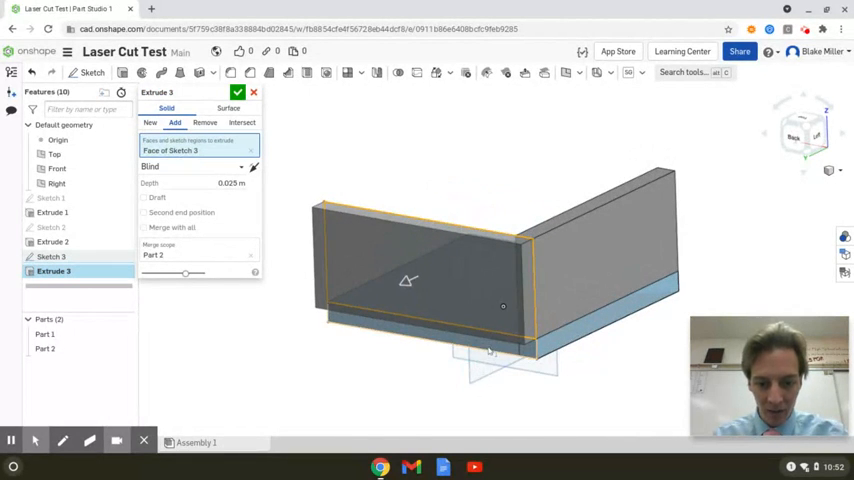
Extrude Sketch 3 as a new part with flipped direction, forming the second wall Part 3.
left_click(530, 356)
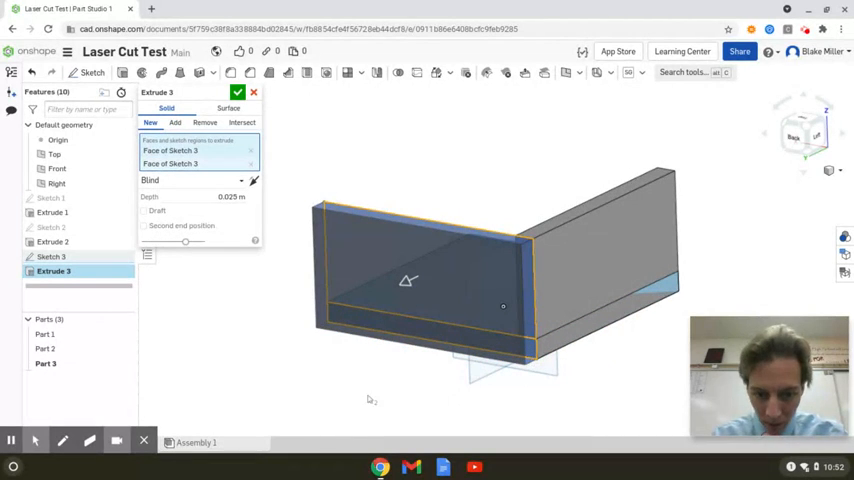
mouse_move(284, 292)
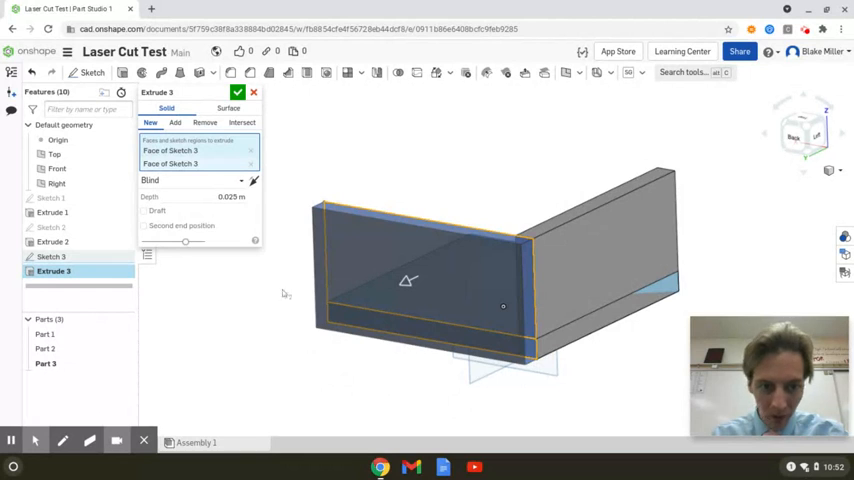
mouse_move(224, 270)
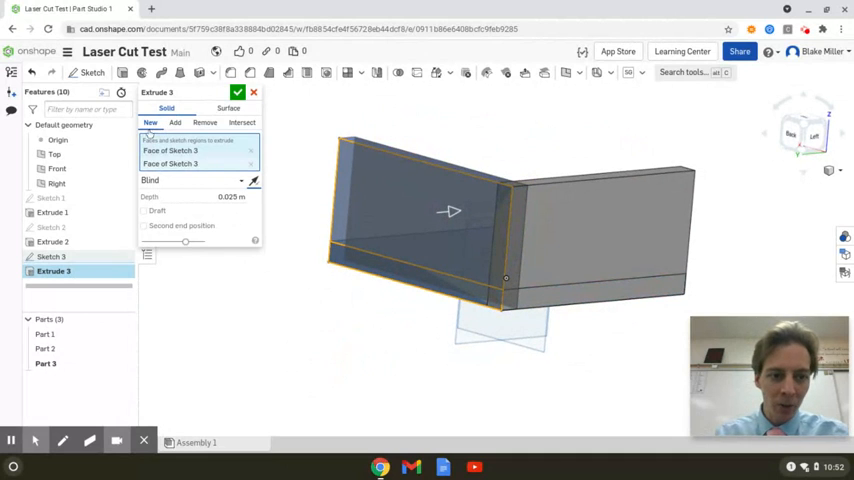
left_click(238, 92)
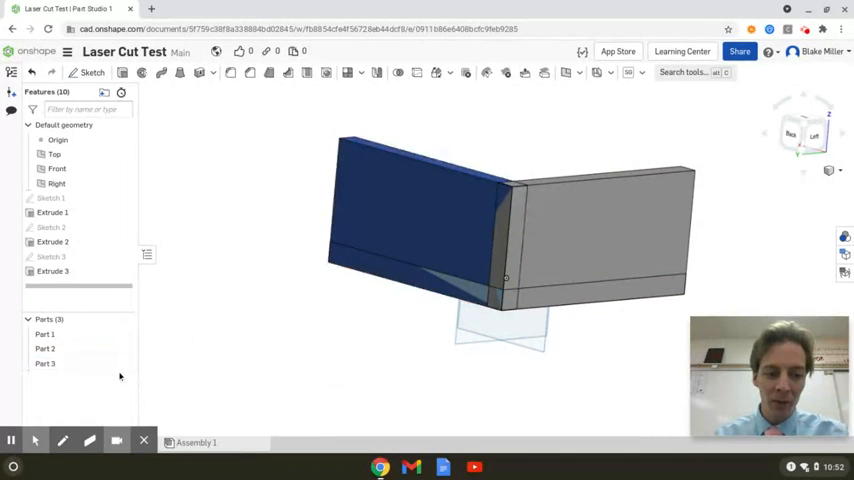
left_click(44, 364)
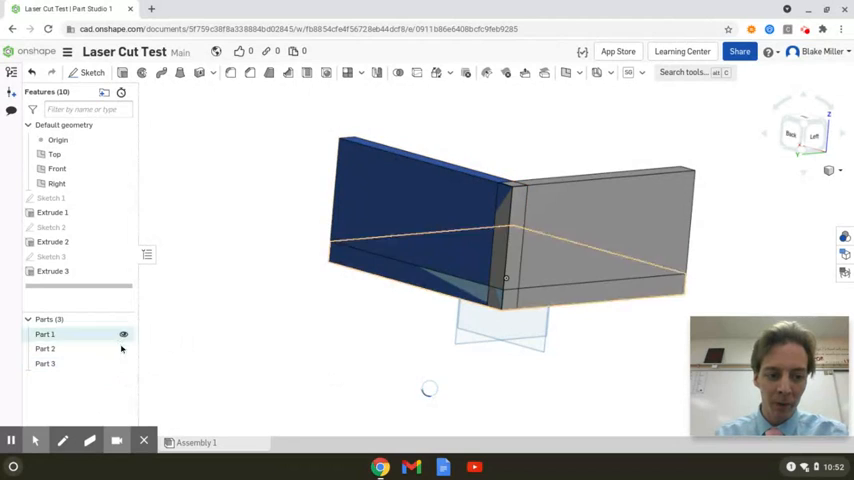
left_click(124, 348)
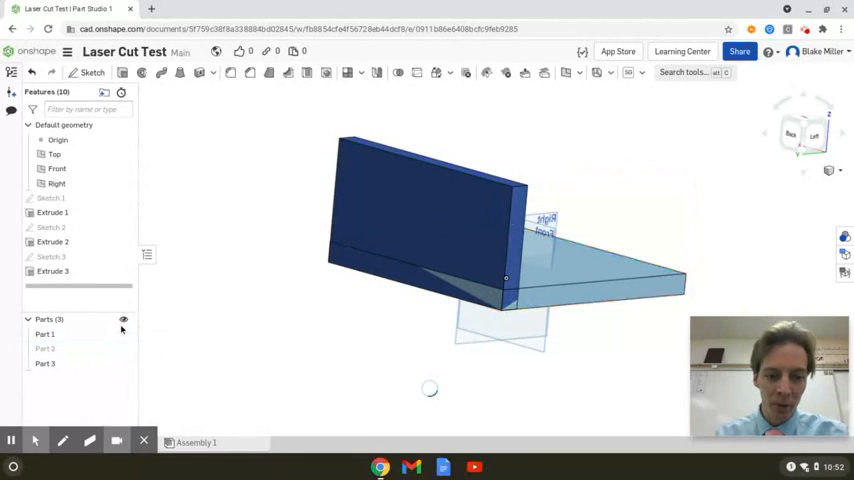
left_click(124, 334)
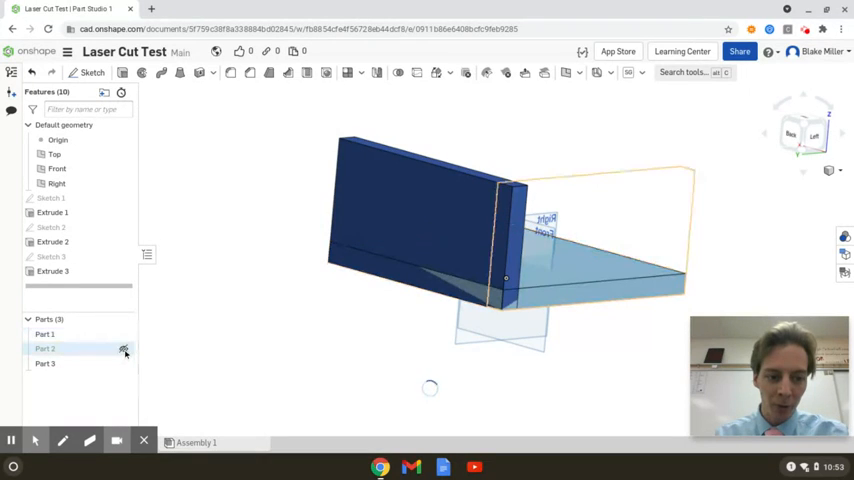
left_click(124, 348)
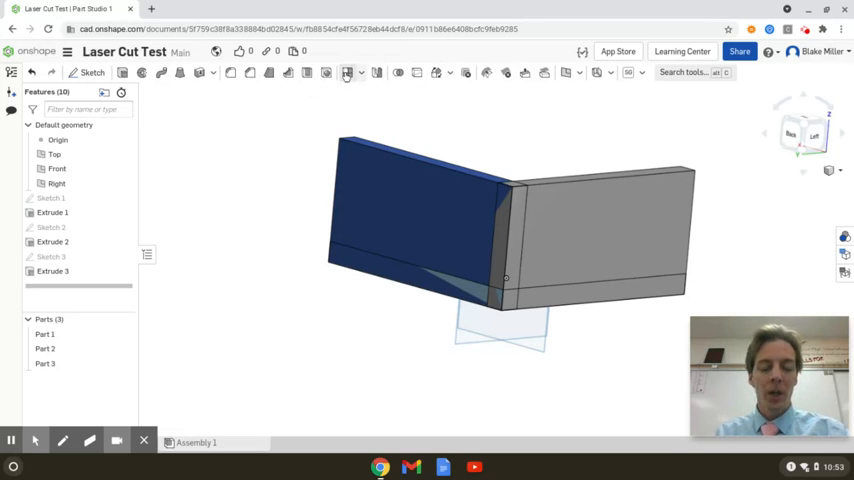
mouse_move(346, 72)
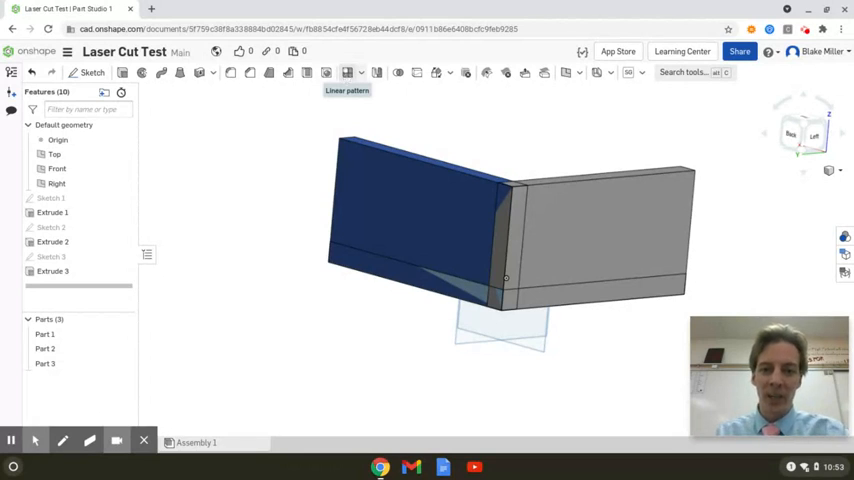
mouse_move(592, 92)
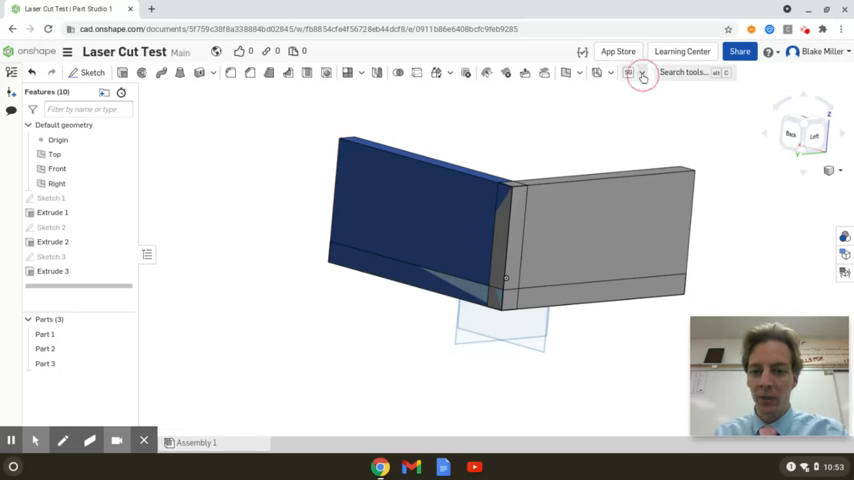
Browse the custom features list, then bring up the toolbar feature search.
left_click(642, 72)
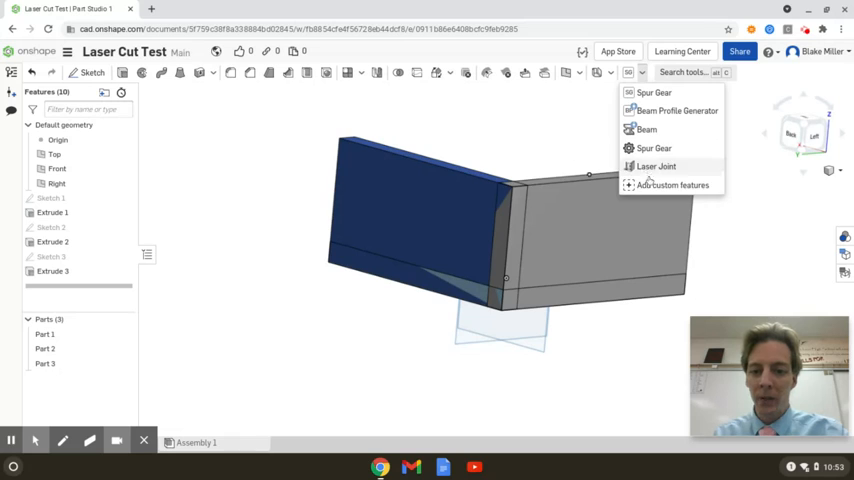
left_click(684, 72)
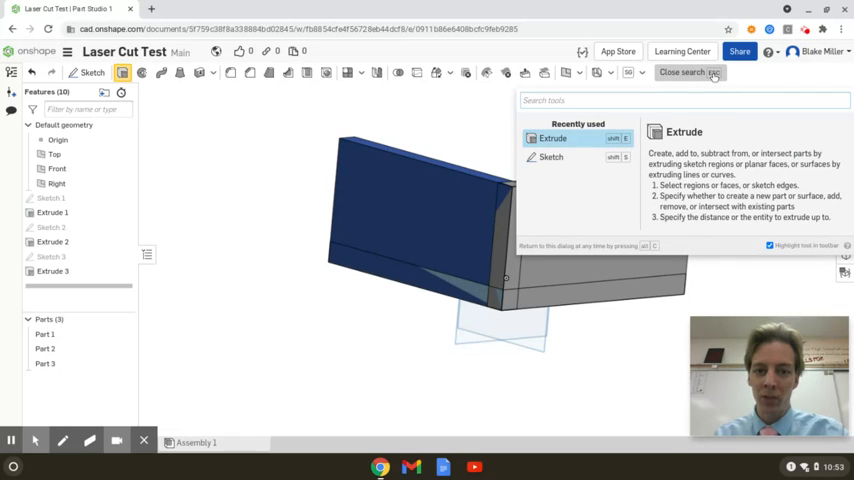
Search the features for 'las' to find Laser Joint.
type("laser")
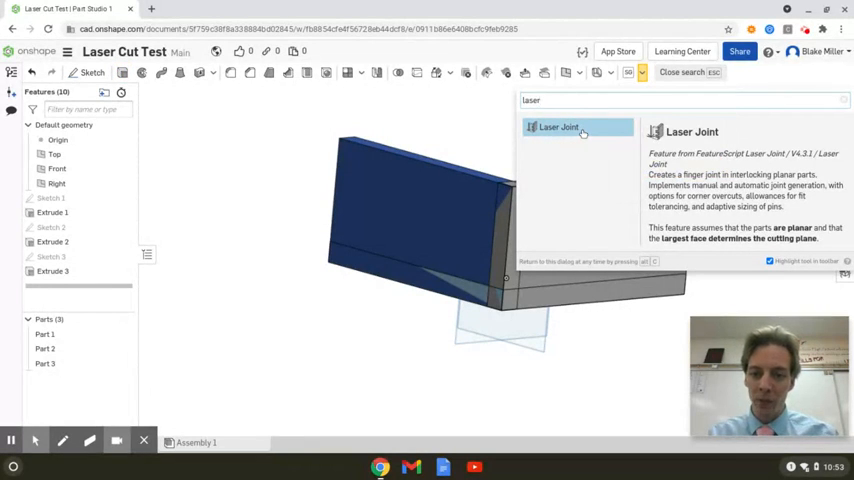
mouse_move(616, 152)
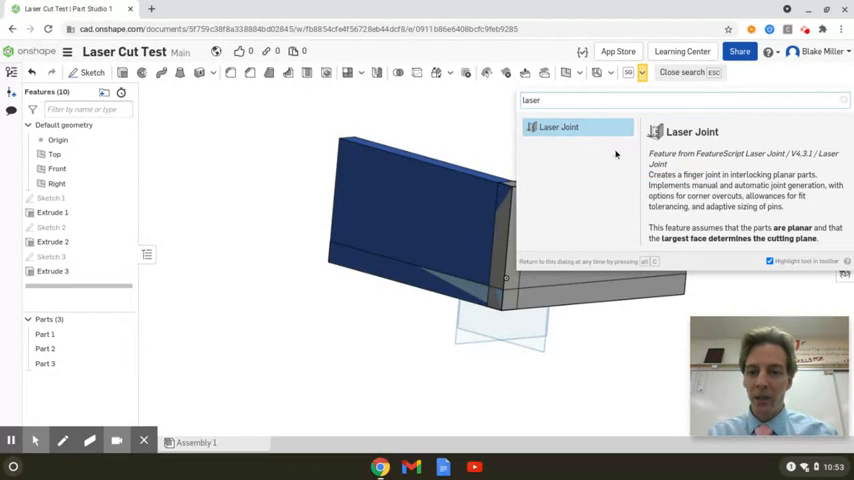
mouse_move(558, 164)
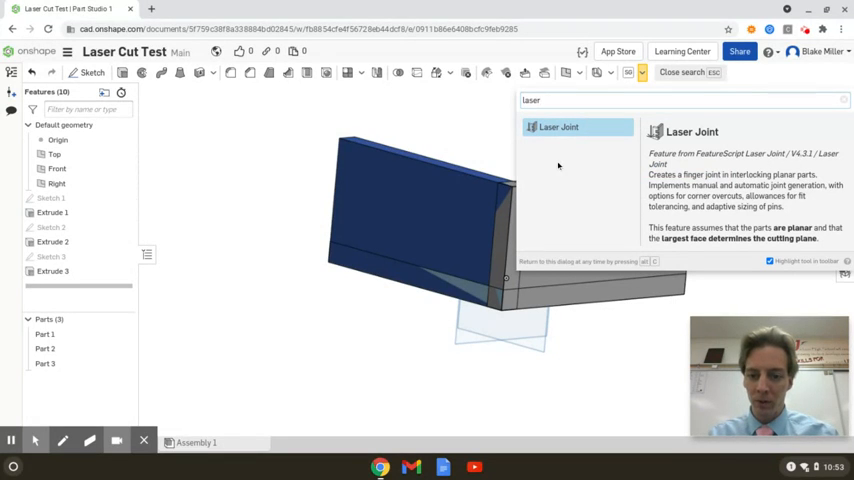
mouse_move(702, 242)
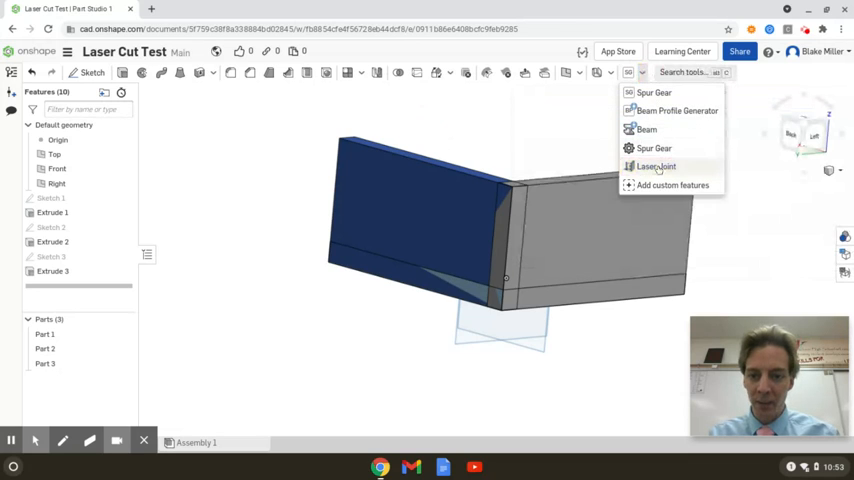
Insert a Laser Joint feature and review its Single tab options before choosing parts.
left_click(656, 166)
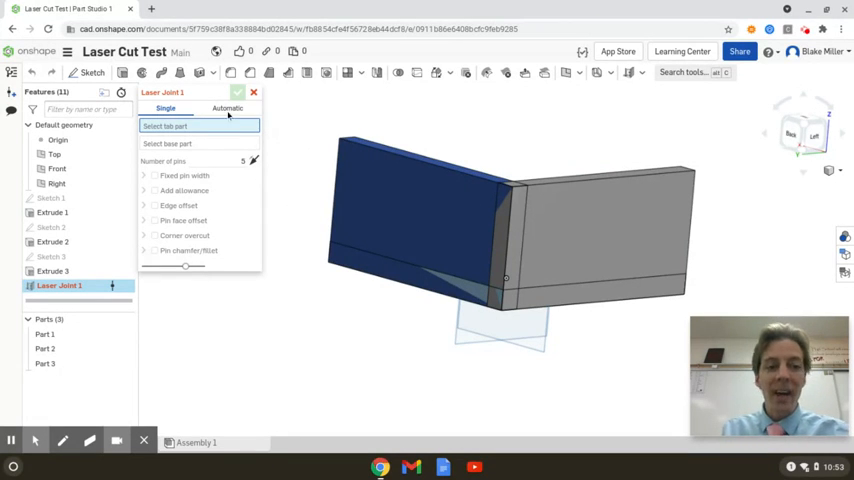
left_click(228, 108)
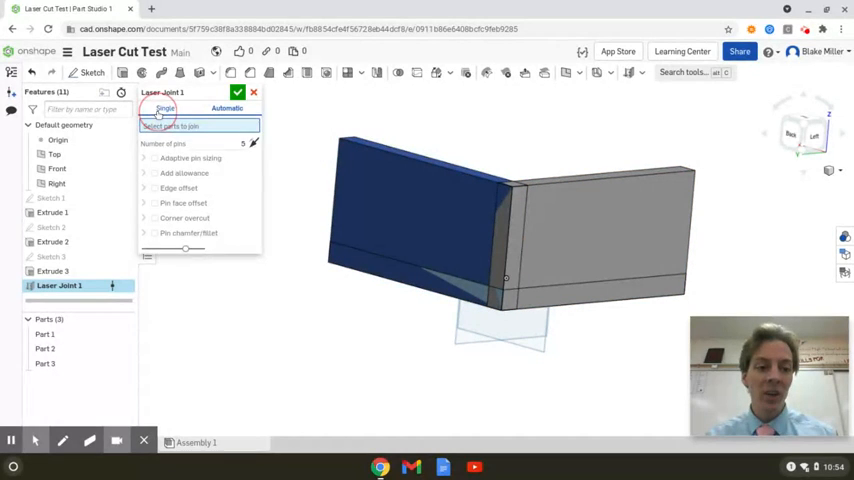
left_click(164, 108)
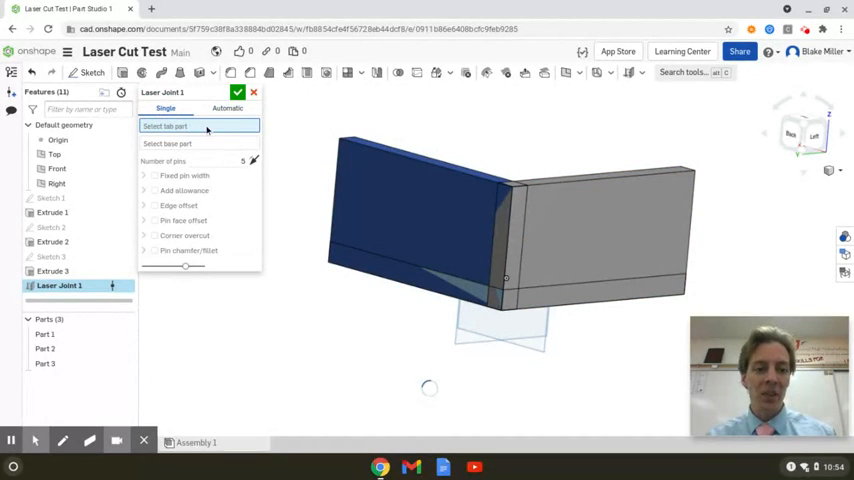
mouse_move(164, 126)
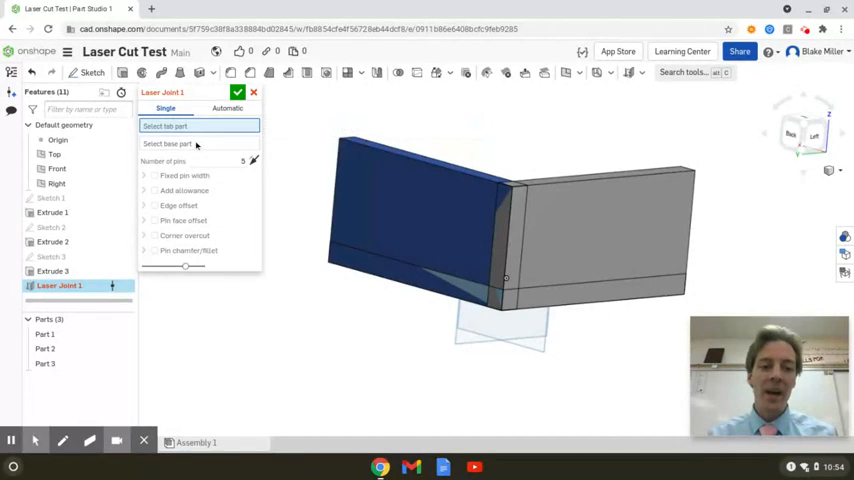
mouse_move(196, 144)
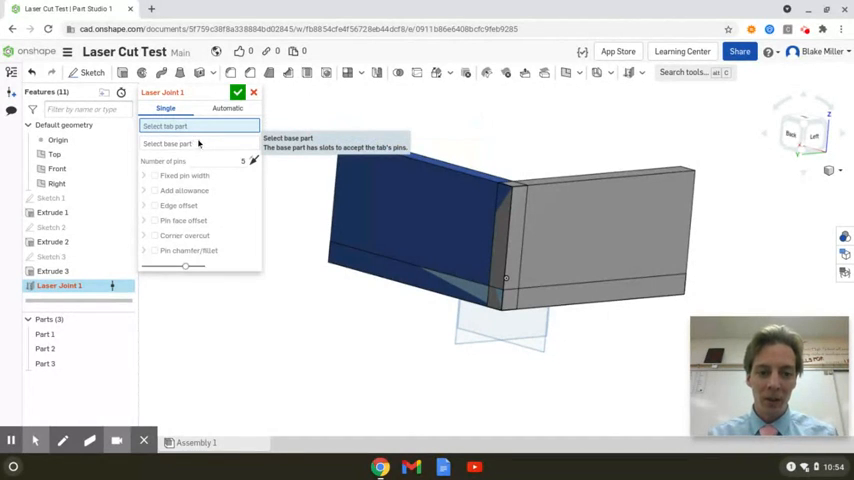
mouse_move(200, 126)
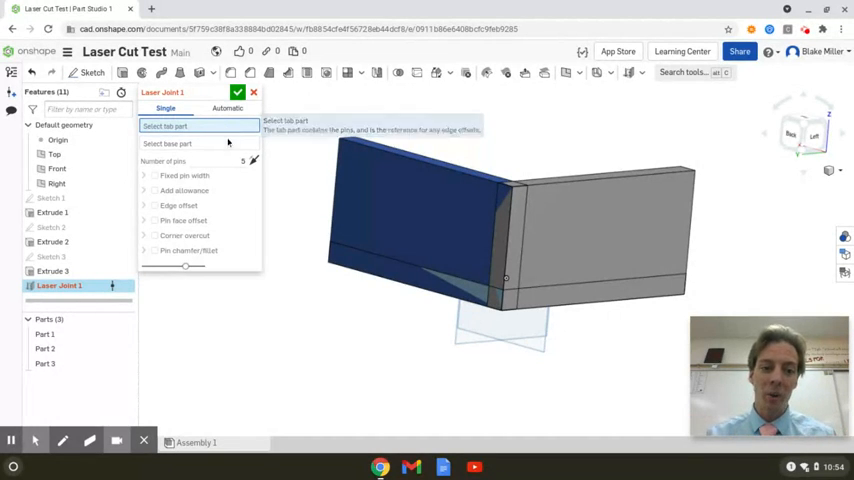
mouse_move(220, 148)
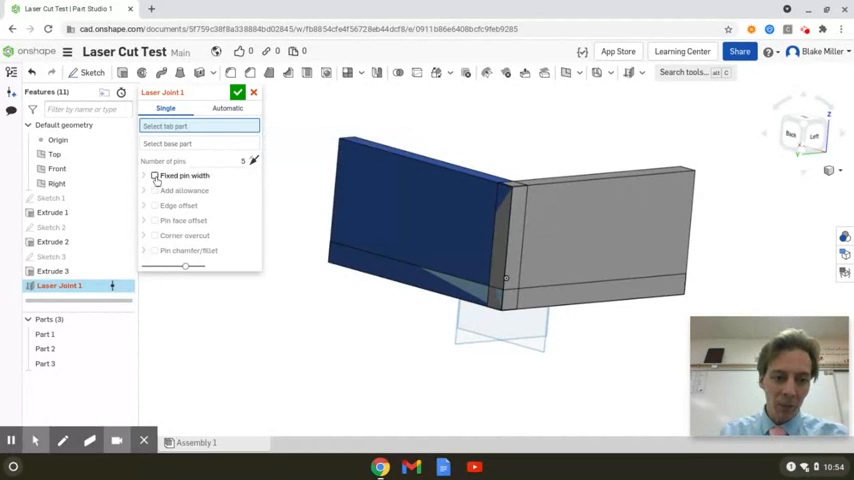
left_click(156, 176)
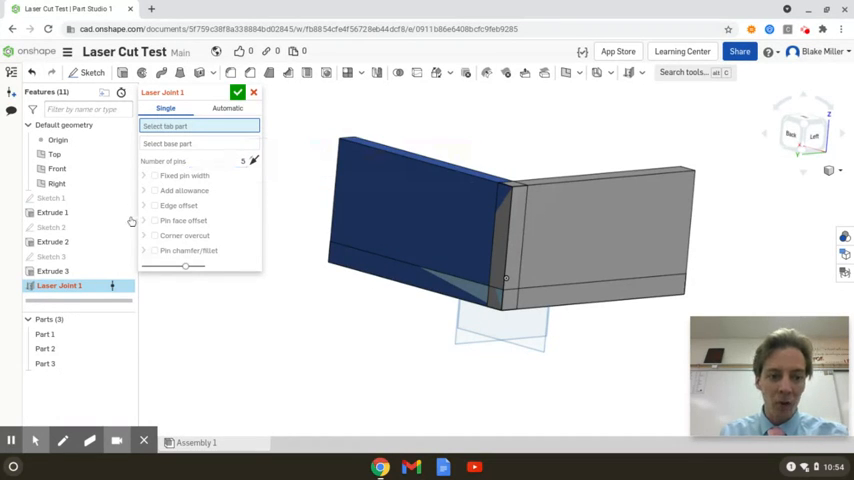
left_click(154, 220)
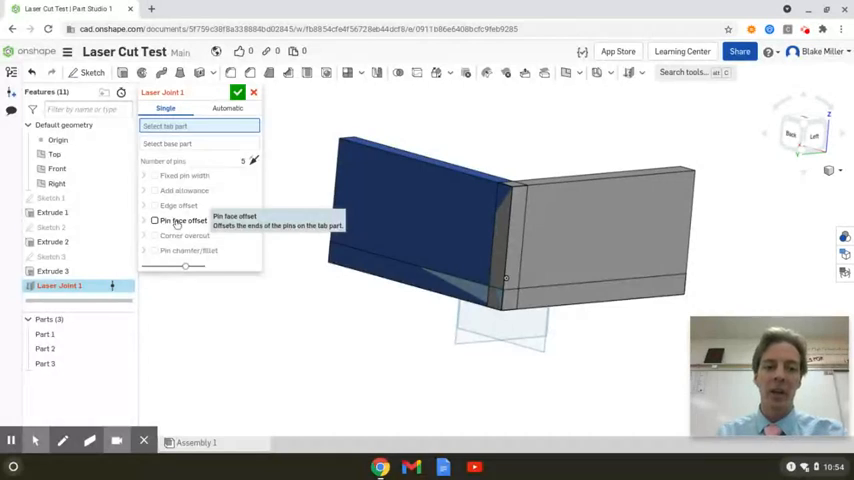
left_click(228, 108)
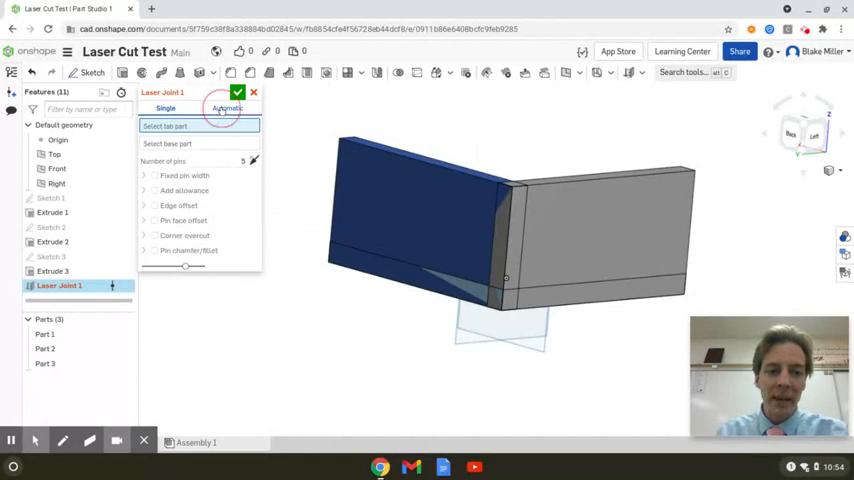
Apply Laser Joint 1 in Automatic mode to Part 1, Part 2 and Part 3, cutting finger tabs.
left_click(228, 108)
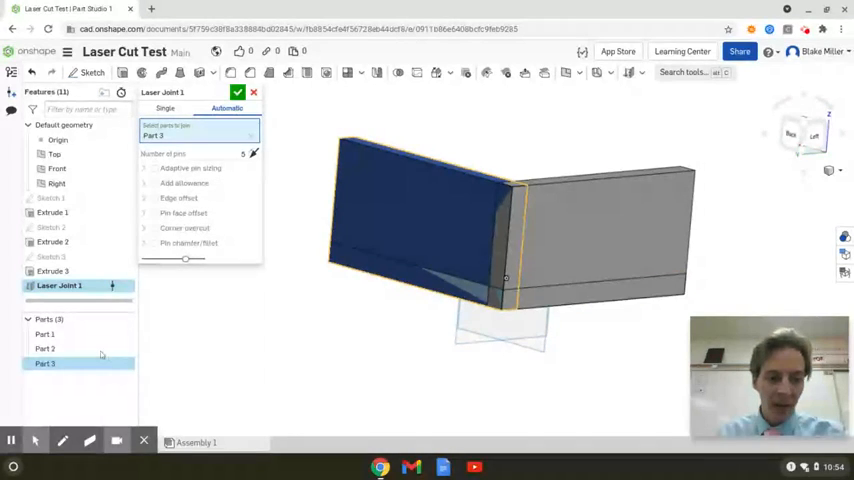
left_click(44, 348)
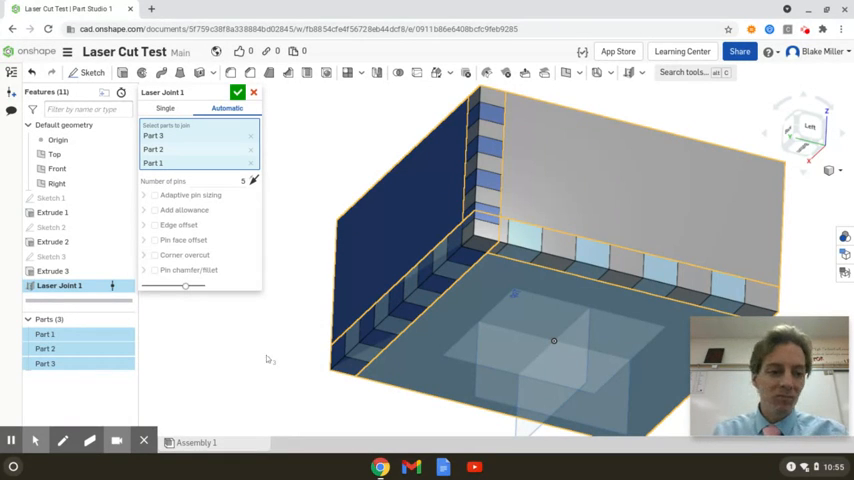
mouse_move(232, 332)
type("3")
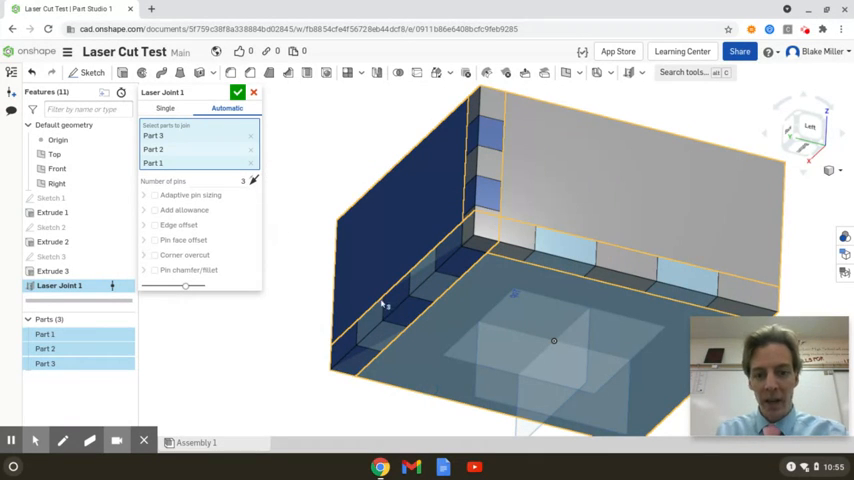
mouse_move(642, 268)
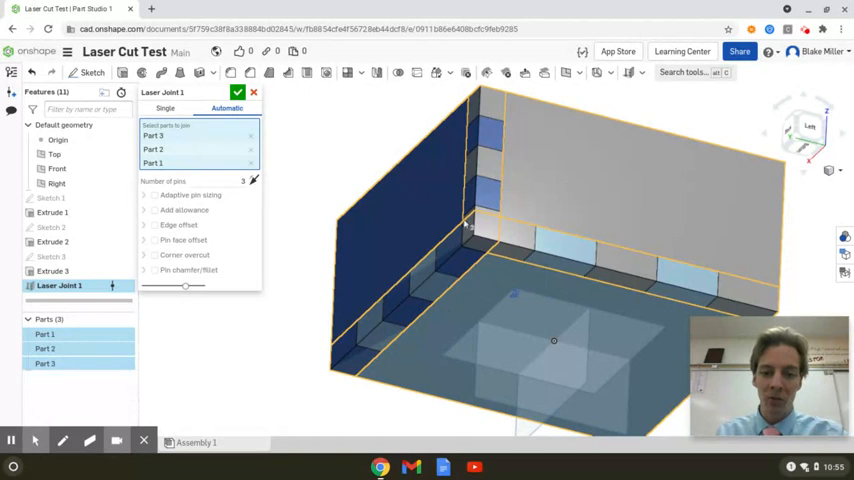
mouse_move(452, 270)
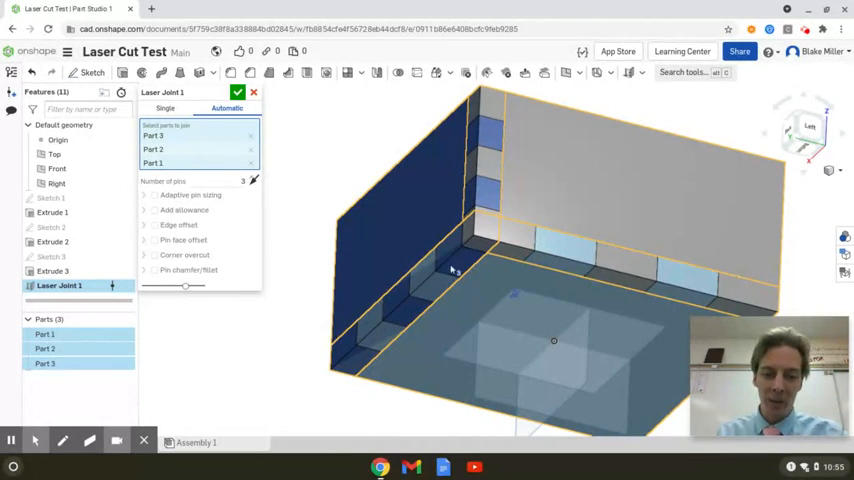
mouse_move(524, 352)
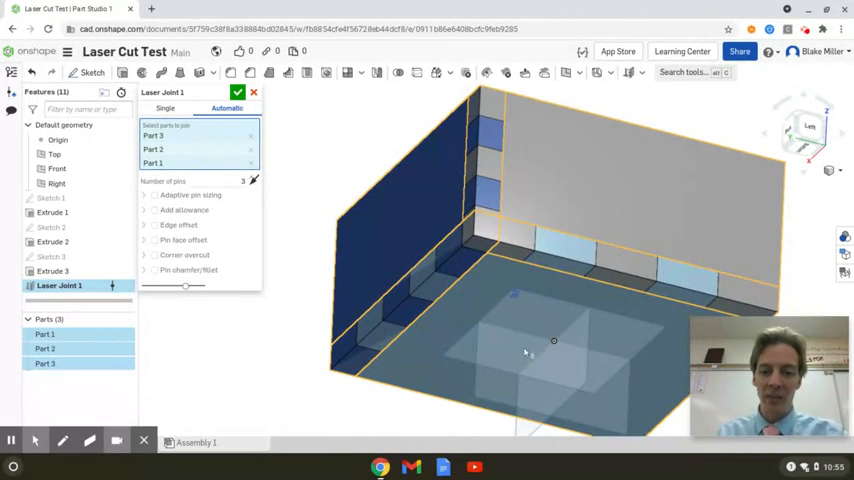
mouse_move(430, 312)
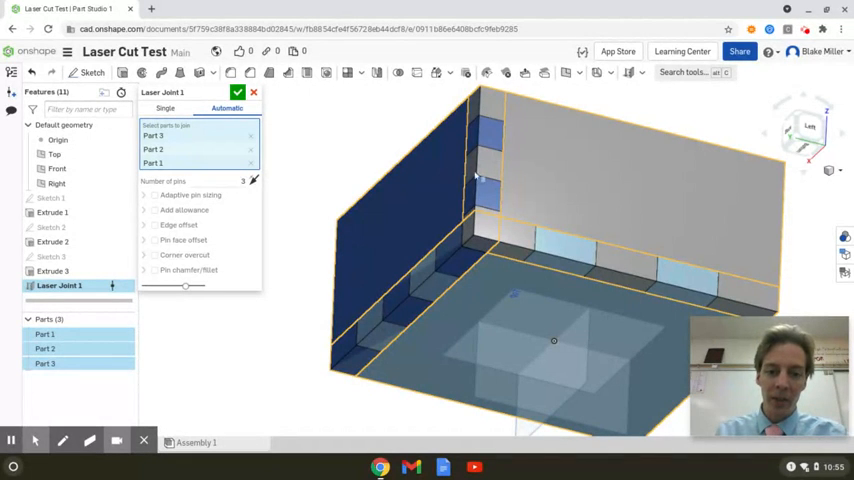
mouse_move(490, 230)
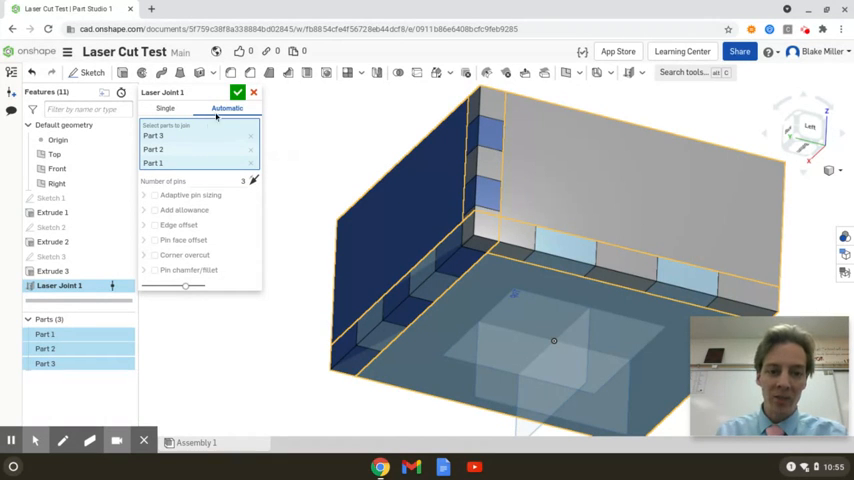
left_click(238, 92)
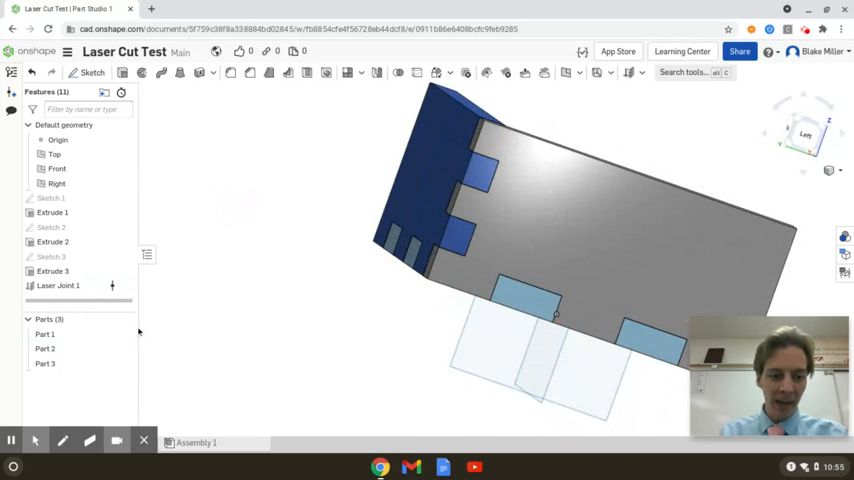
left_click(44, 348)
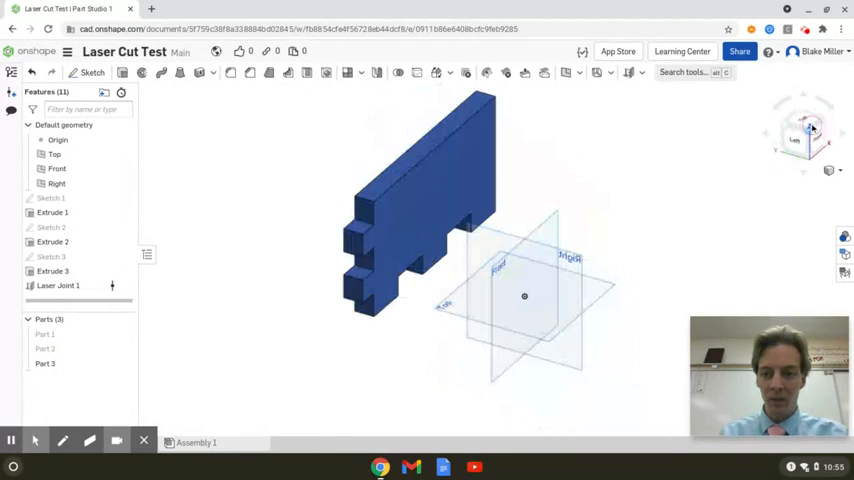
left_click(44, 348)
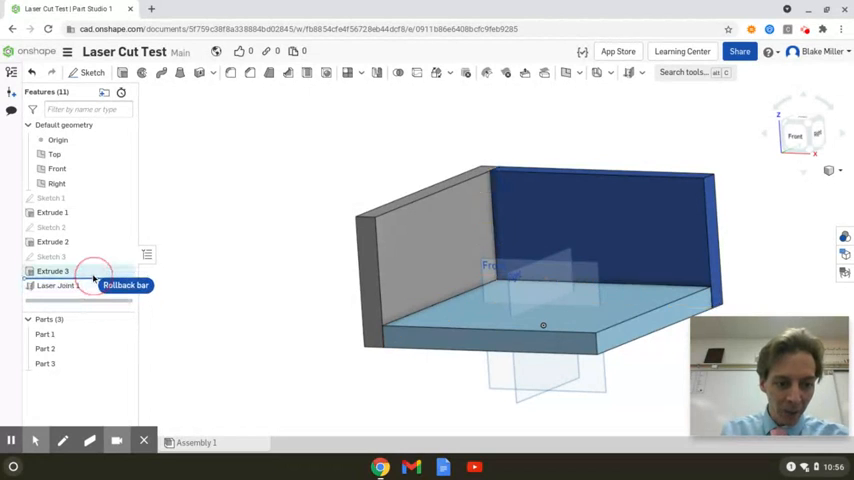
Roll the history back above Extrude 2 and edit Sketch 2.
left_click_drag(90, 278, 84, 240)
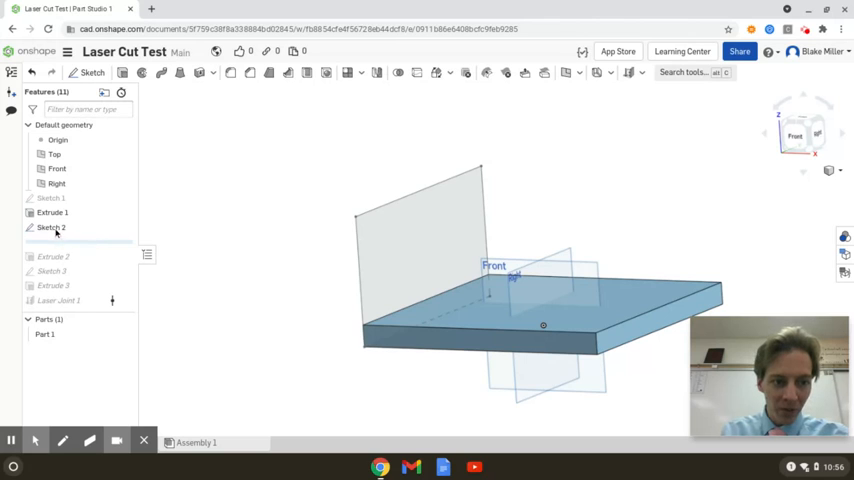
left_click(52, 228)
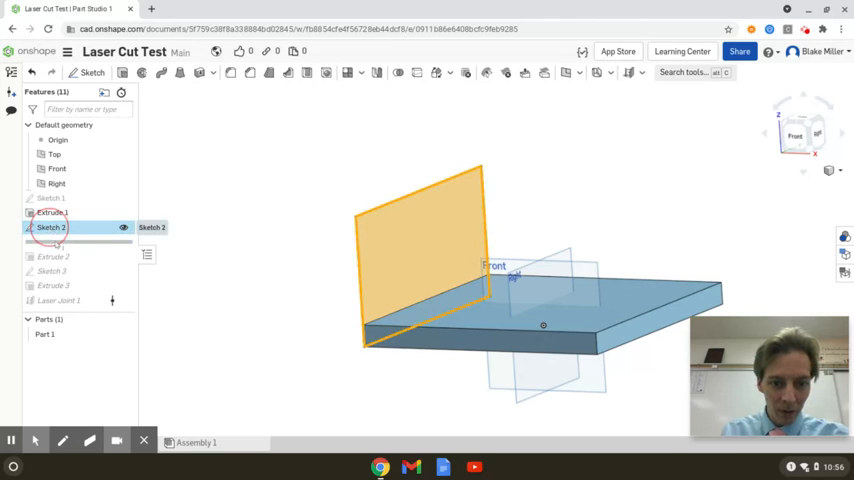
double_click(50, 228)
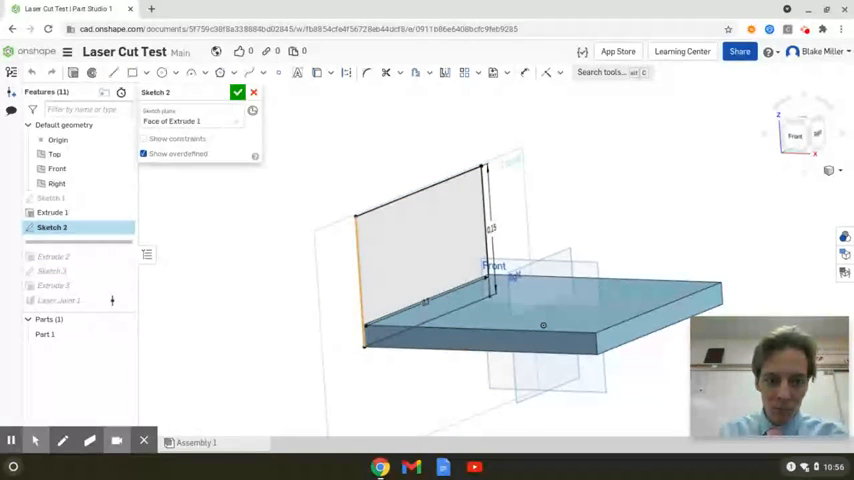
Increase the wall rectangle's height dimension in Sketch 2 and accept the sketch.
left_click(364, 270)
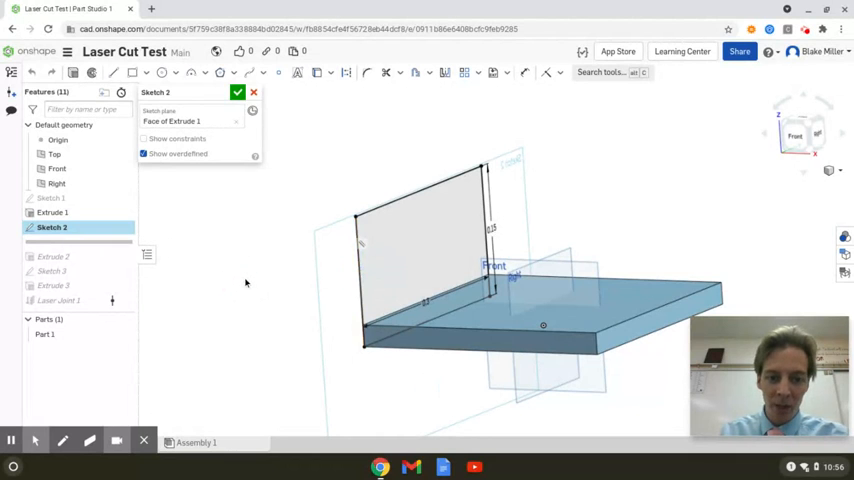
left_click(492, 230)
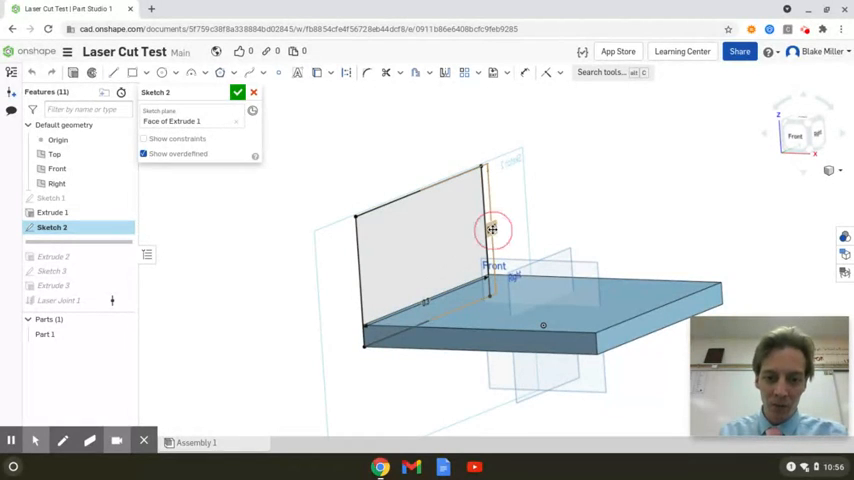
left_click(490, 230)
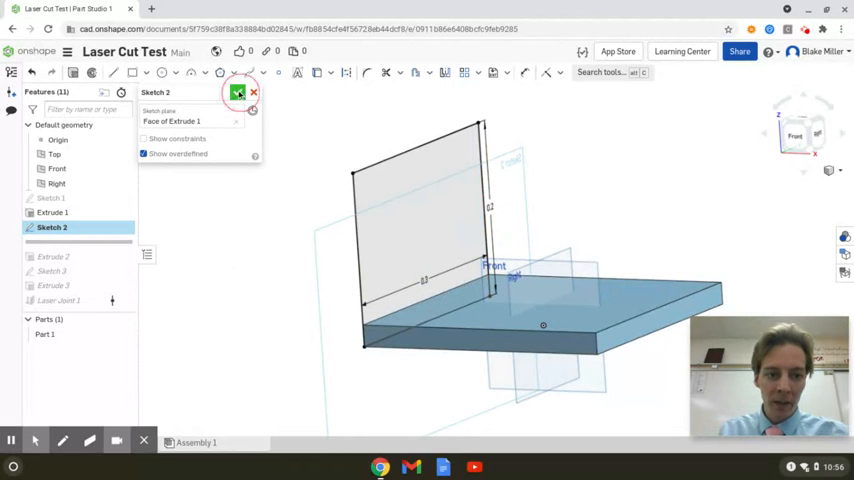
left_click(238, 92)
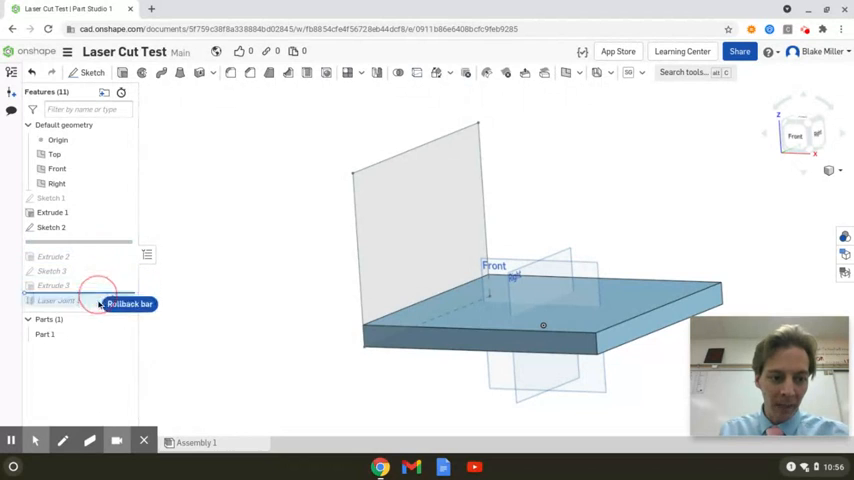
Roll the history forward to rebuild the tabbed box, then review Sketch 2 and Sketch 3 dimensions.
left_click_drag(98, 300, 112, 290)
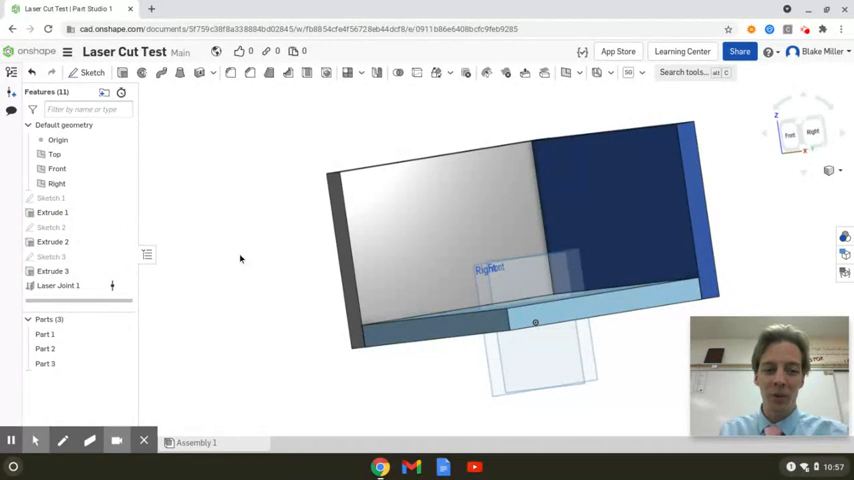
mouse_move(52, 212)
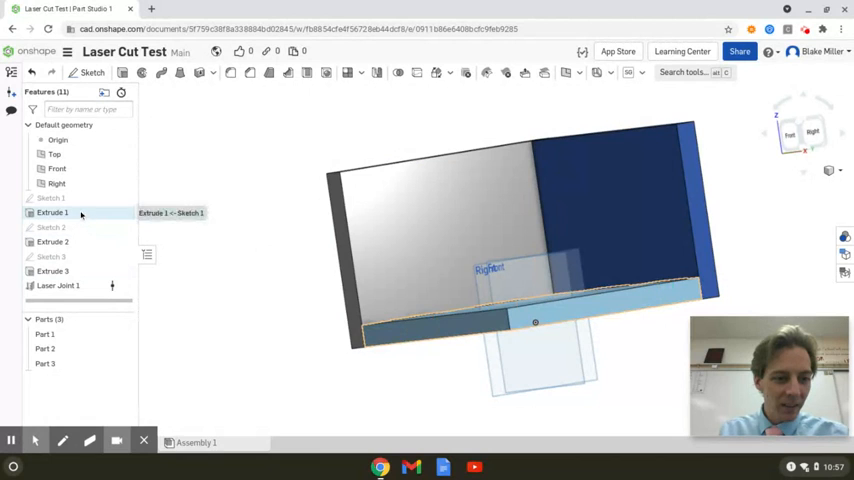
left_click(52, 228)
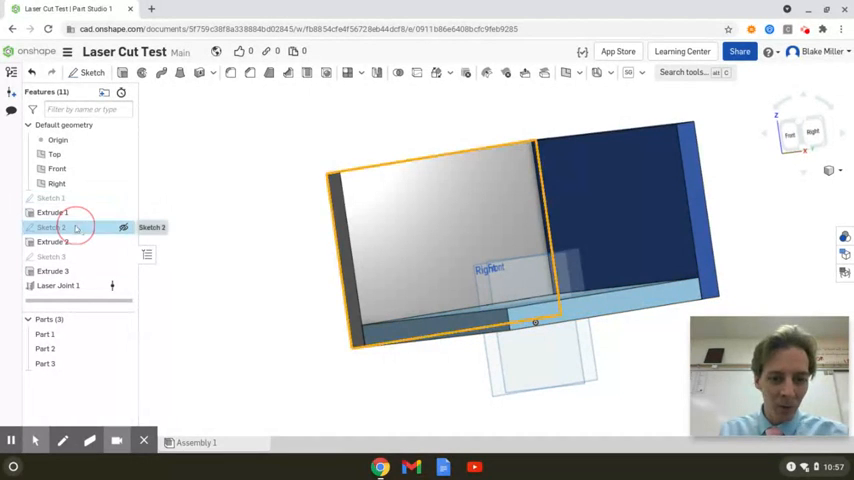
double_click(52, 228)
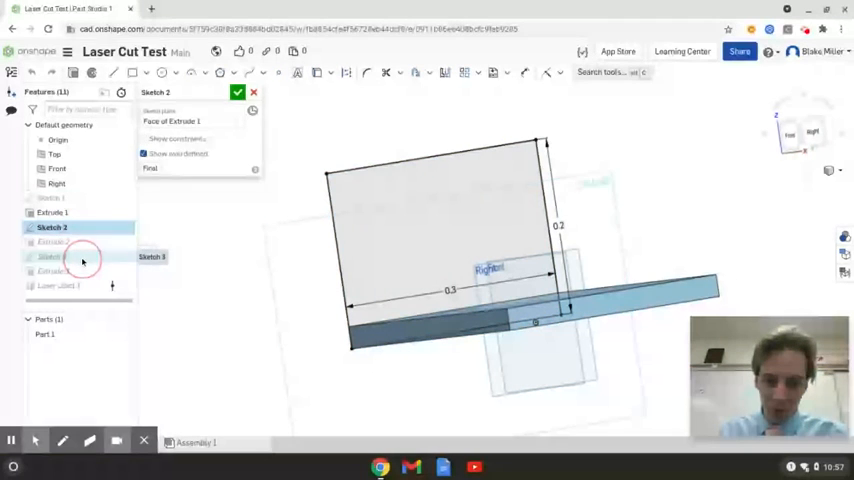
left_click(238, 92)
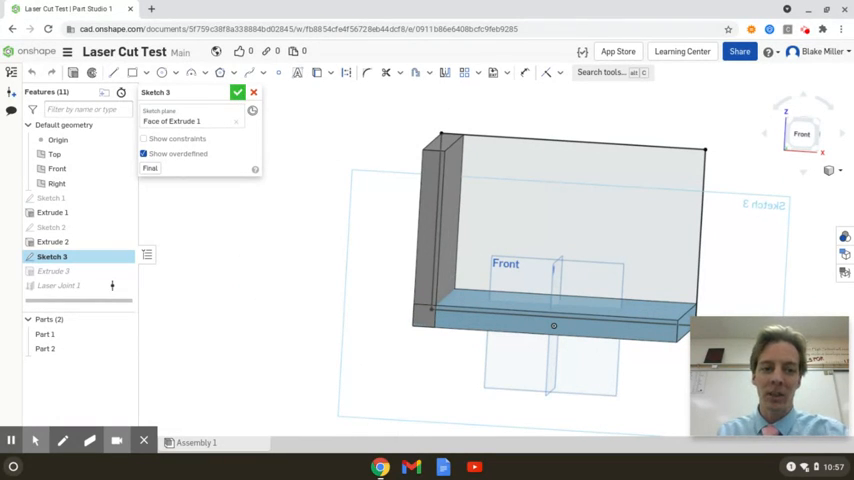
left_click(236, 92)
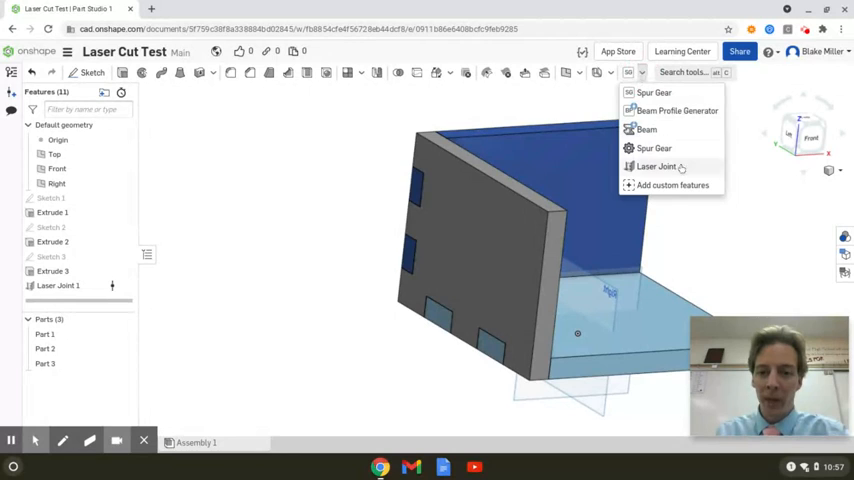
mouse_move(306, 164)
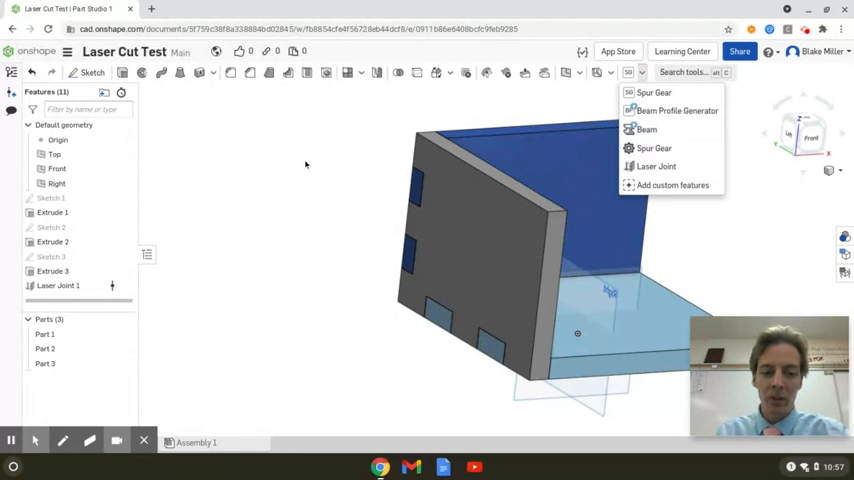
left_click(308, 172)
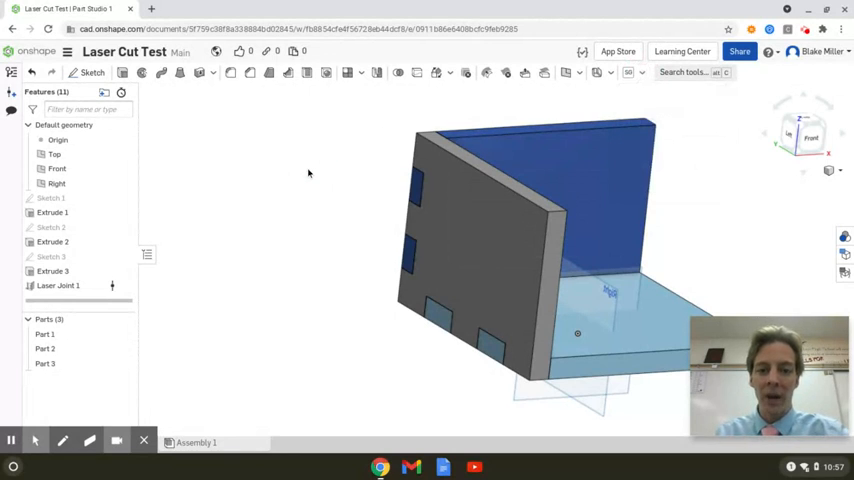